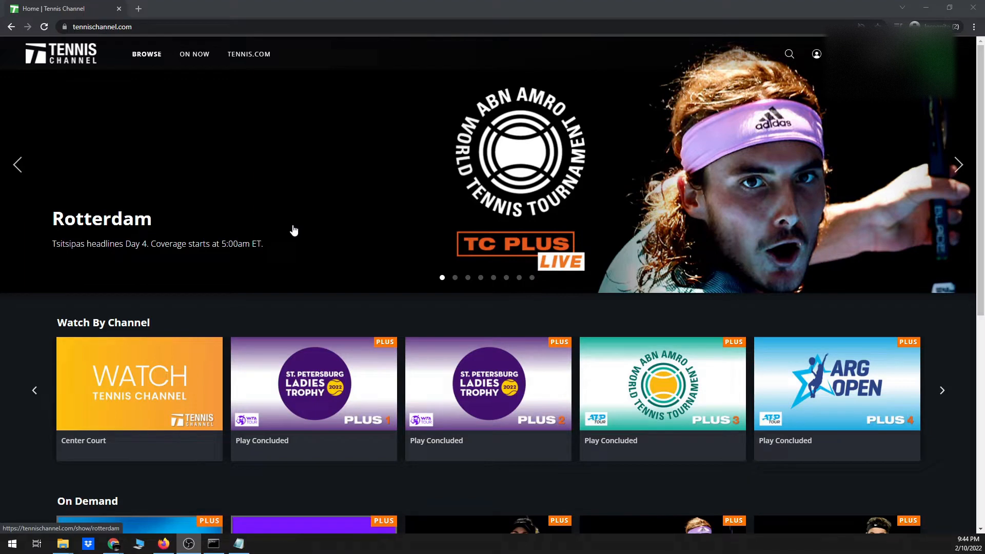
mouse_move(342, 205)
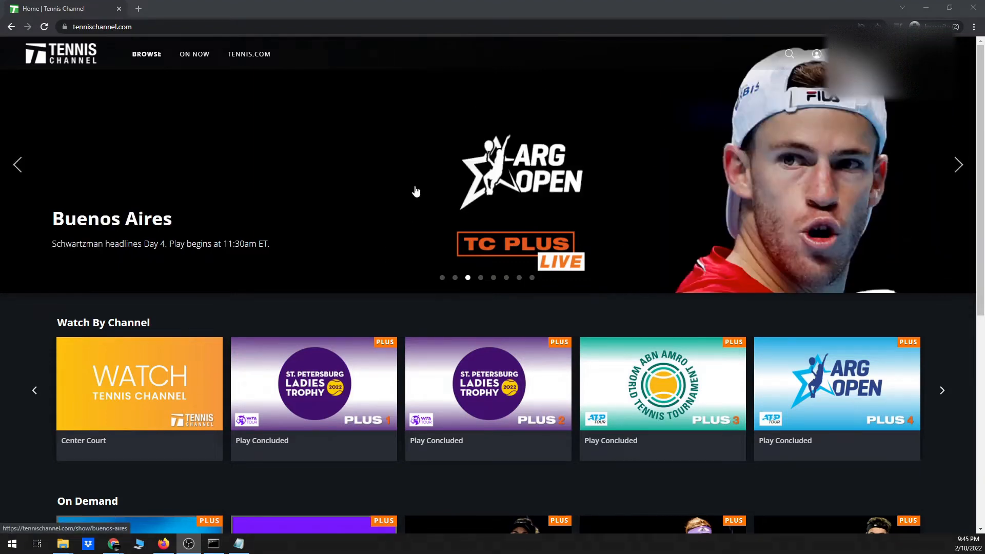
mouse_move(405, 168)
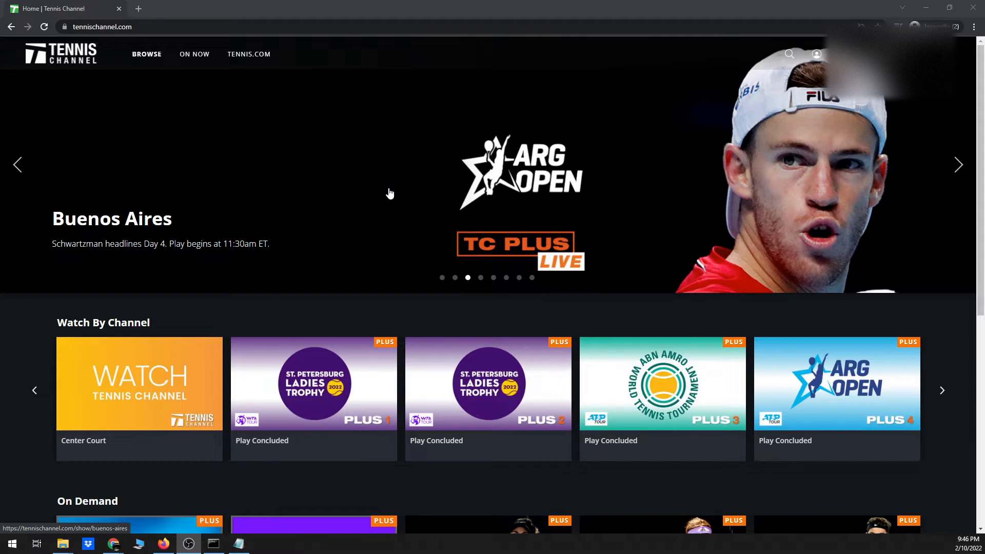
mouse_move(388, 190)
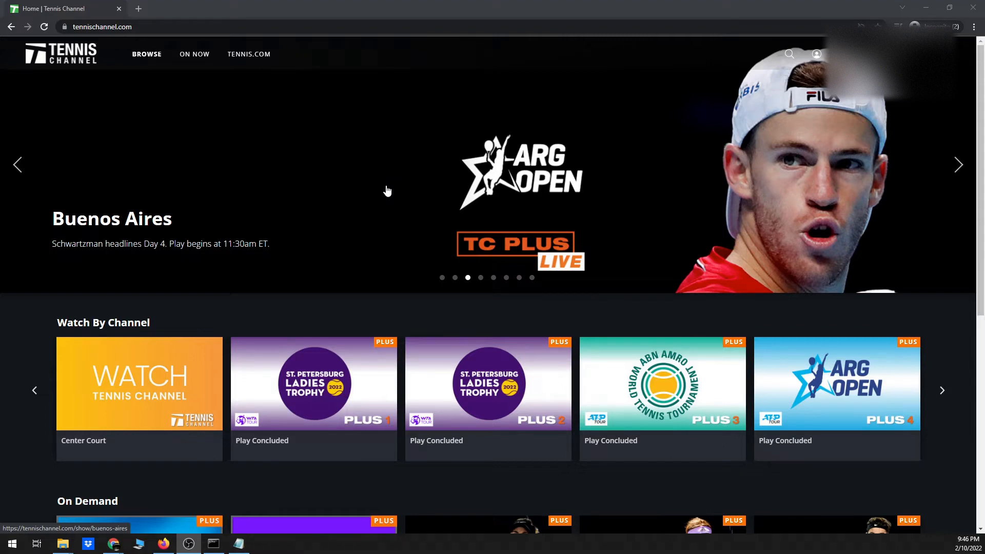
mouse_move(364, 203)
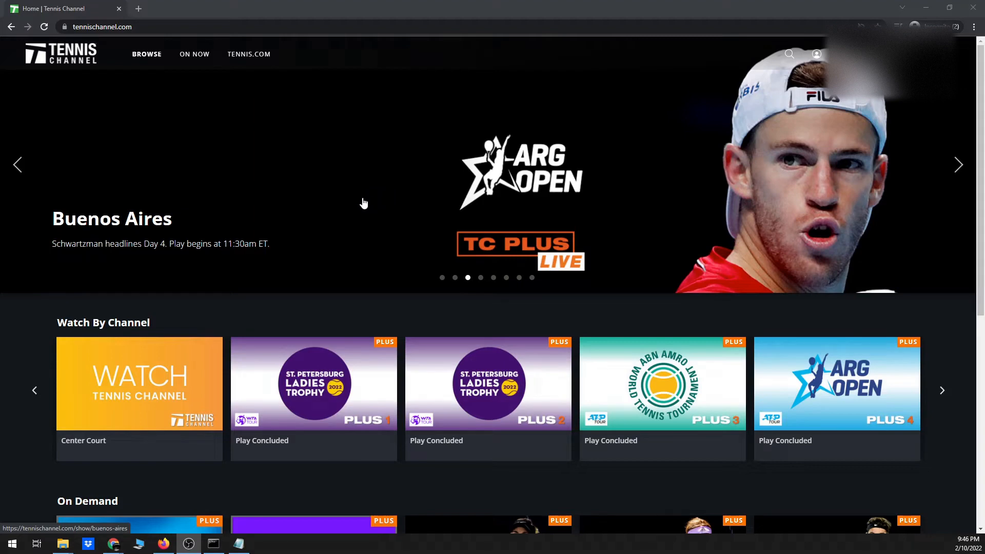
mouse_move(349, 216)
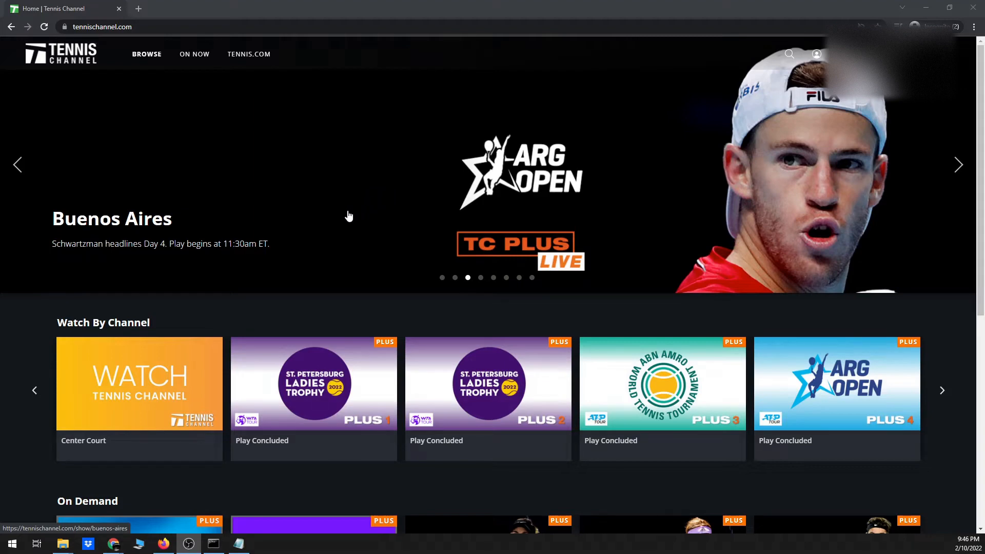
mouse_move(362, 211)
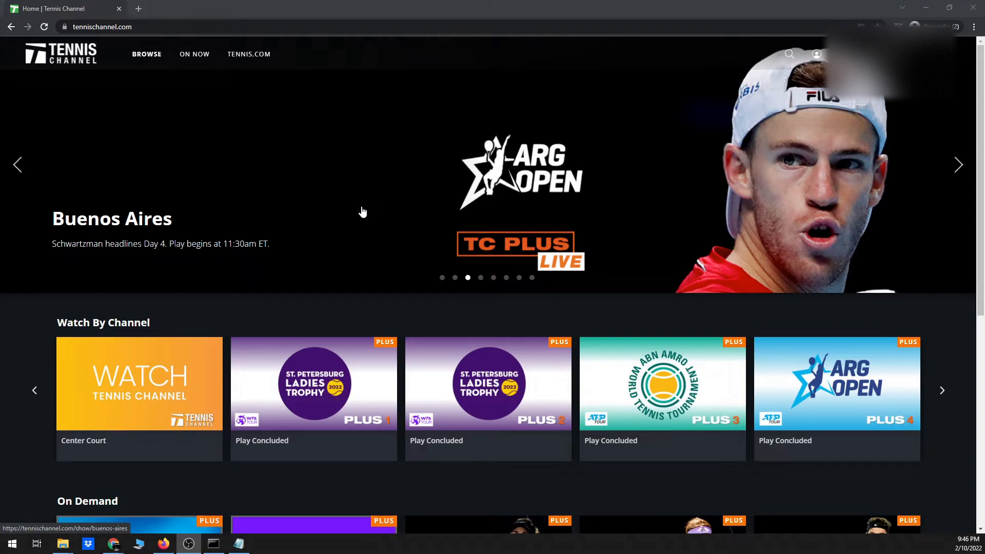
mouse_move(216, 545)
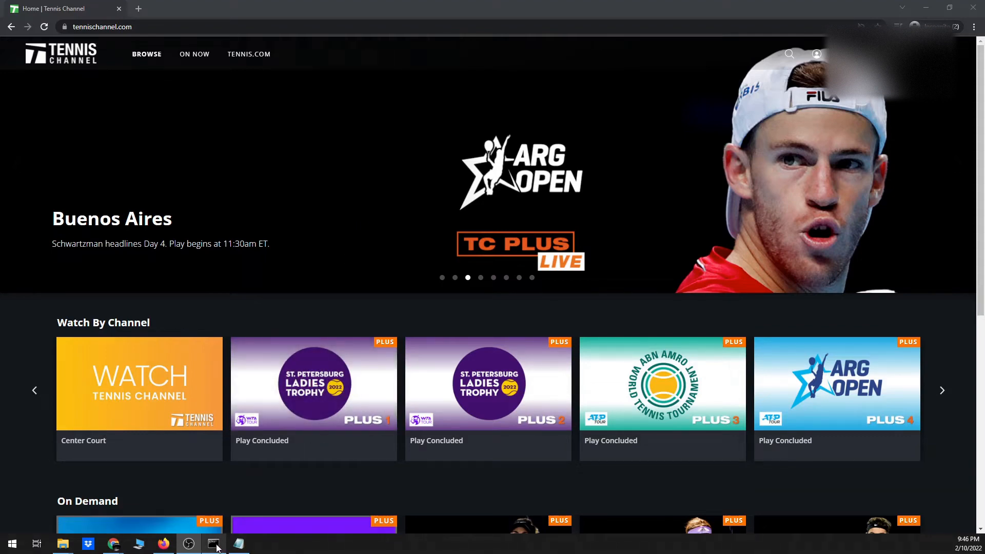
mouse_move(213, 543)
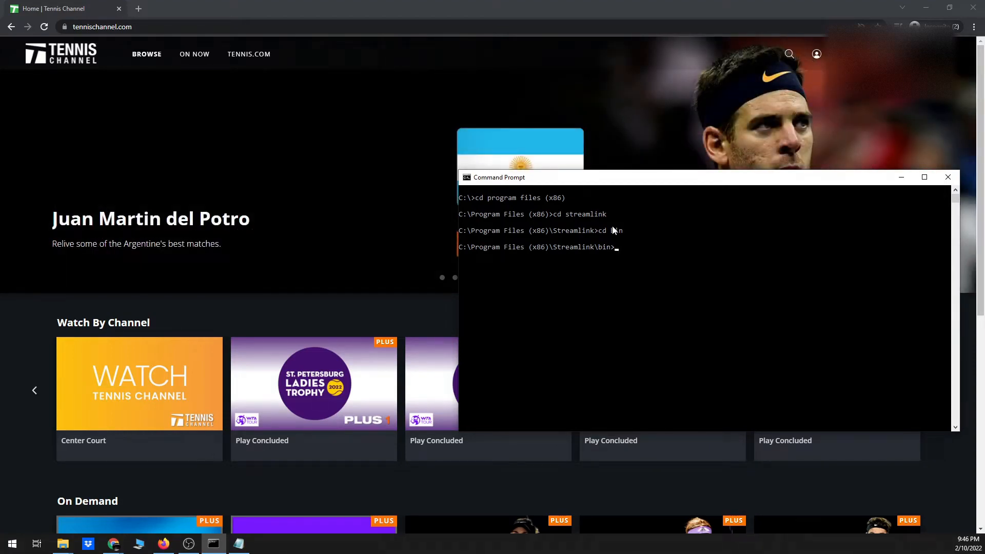
Step: Change into Program Files (x86)\Streamlink\bin from the C drive root
text(CD..)
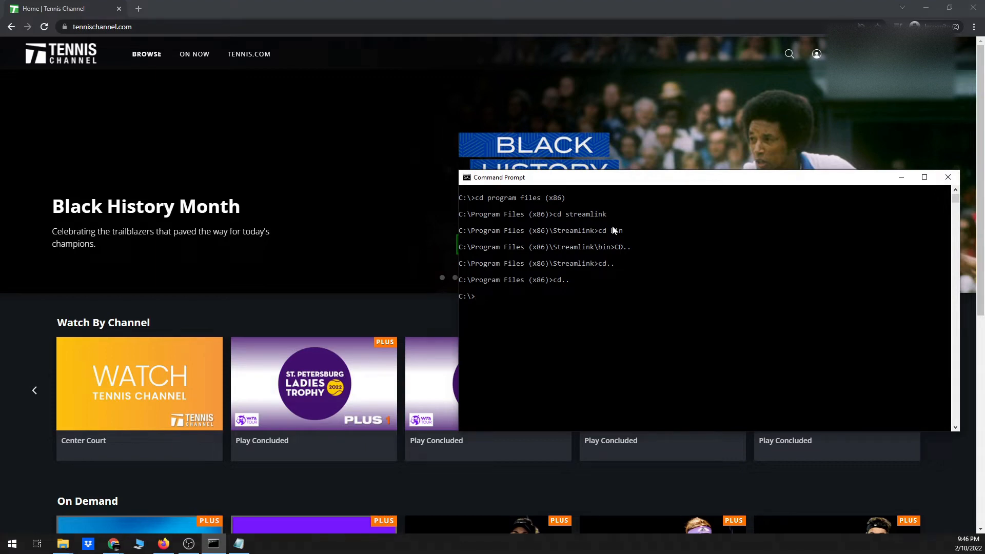
text(cd)
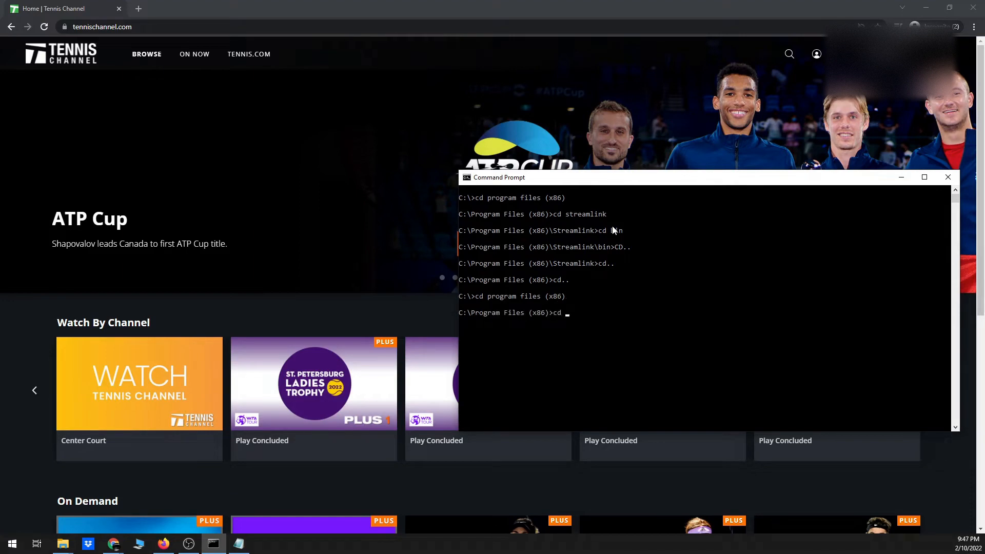
key(Return)
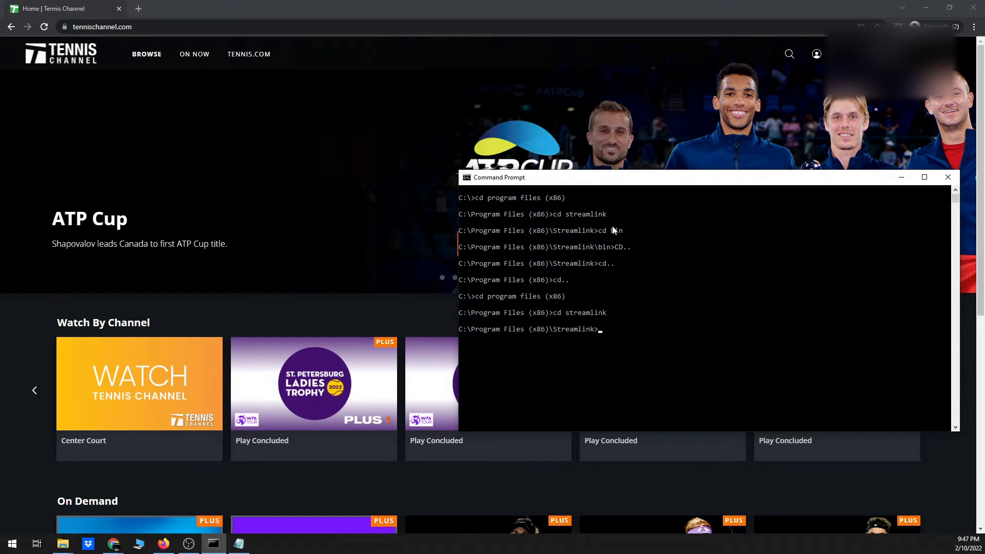
text(cd bi)
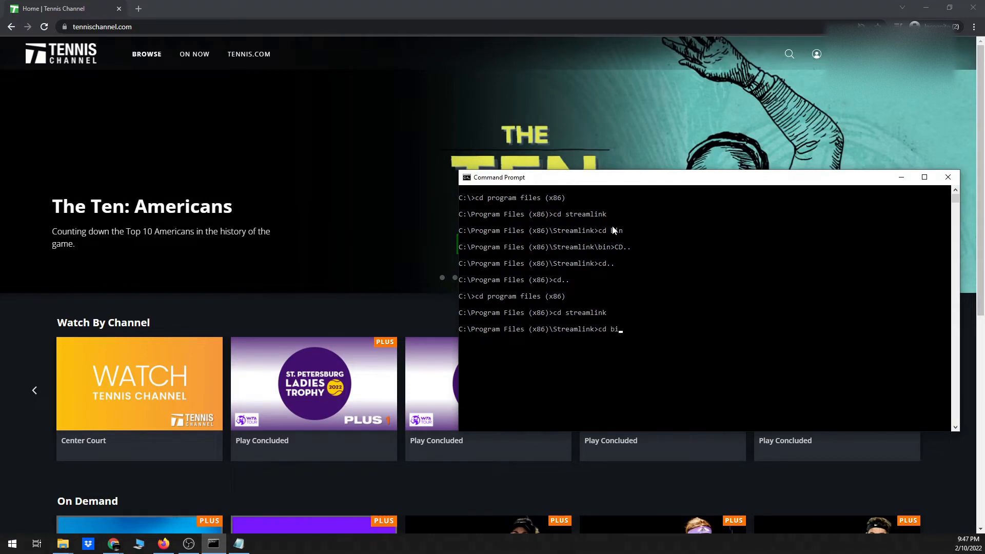
text(n)
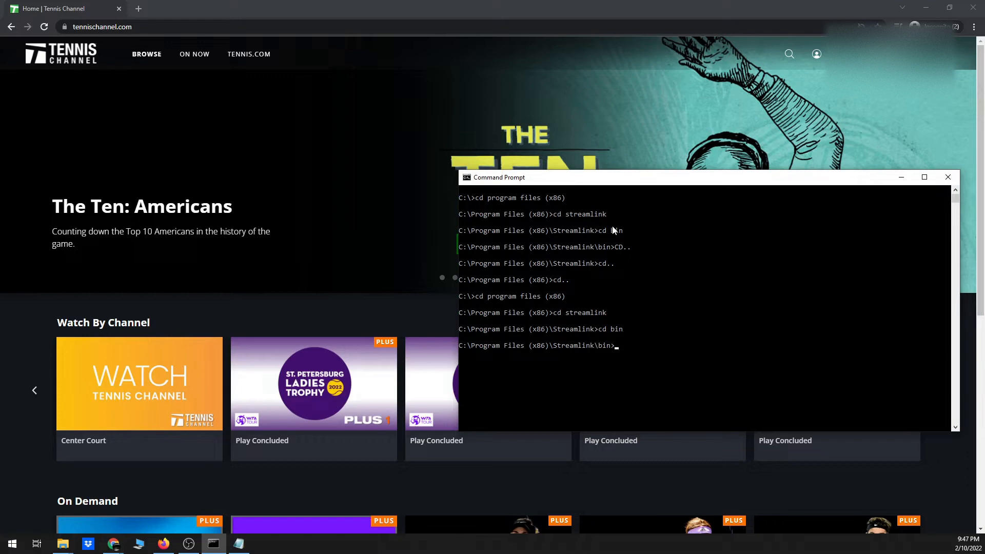
mouse_move(627, 194)
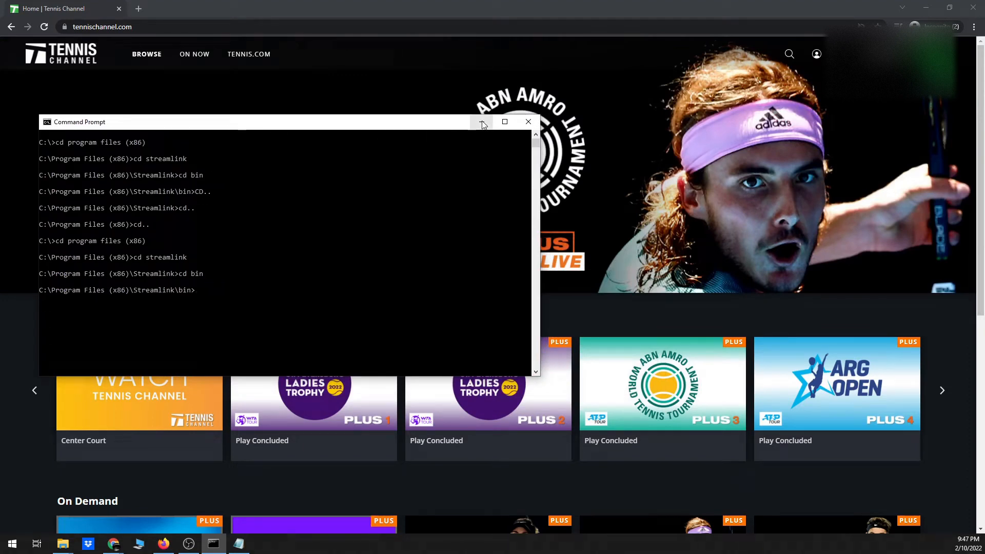
Step: Minimize Command Prompt and bring up Notepad with the streamlink and ffmpeg command templates
click(483, 122)
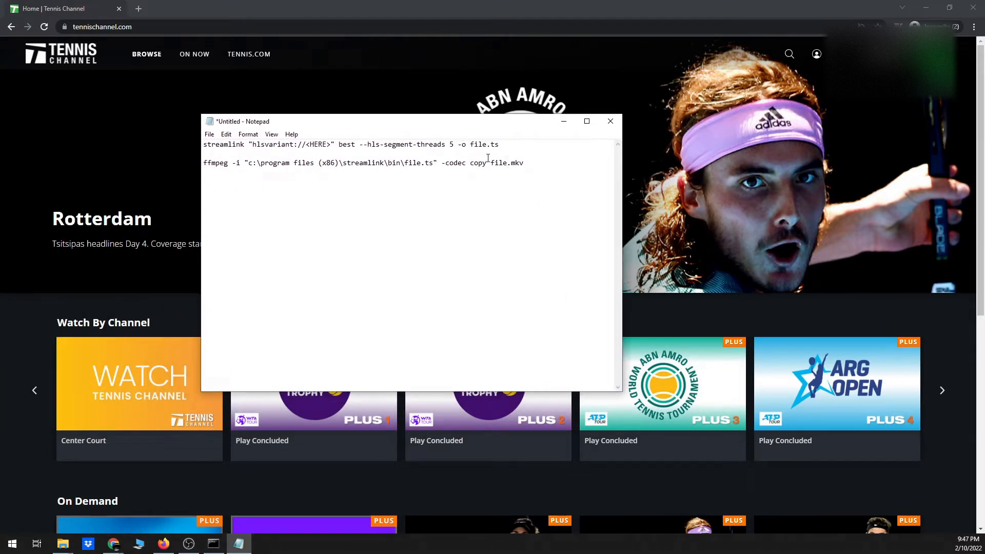
click(501, 143)
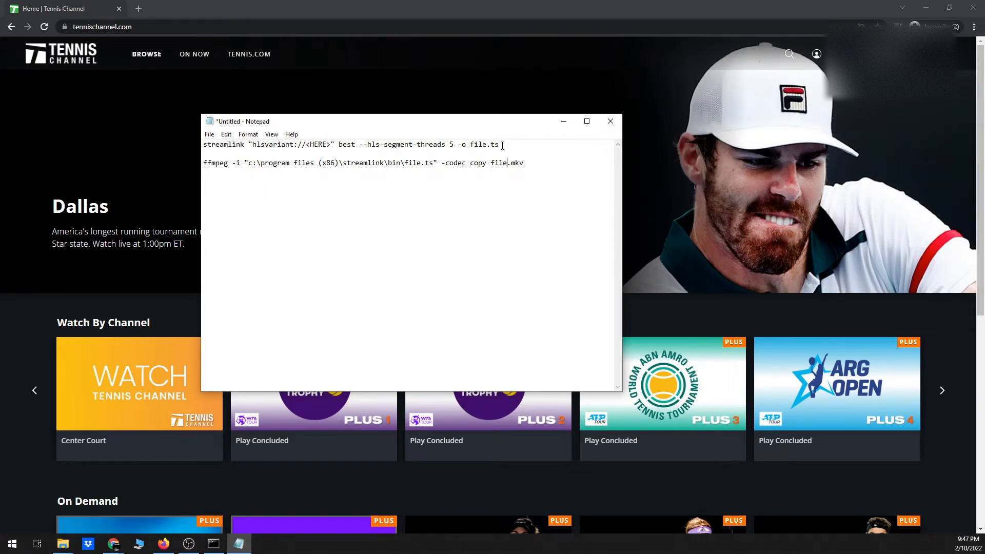
mouse_move(503, 146)
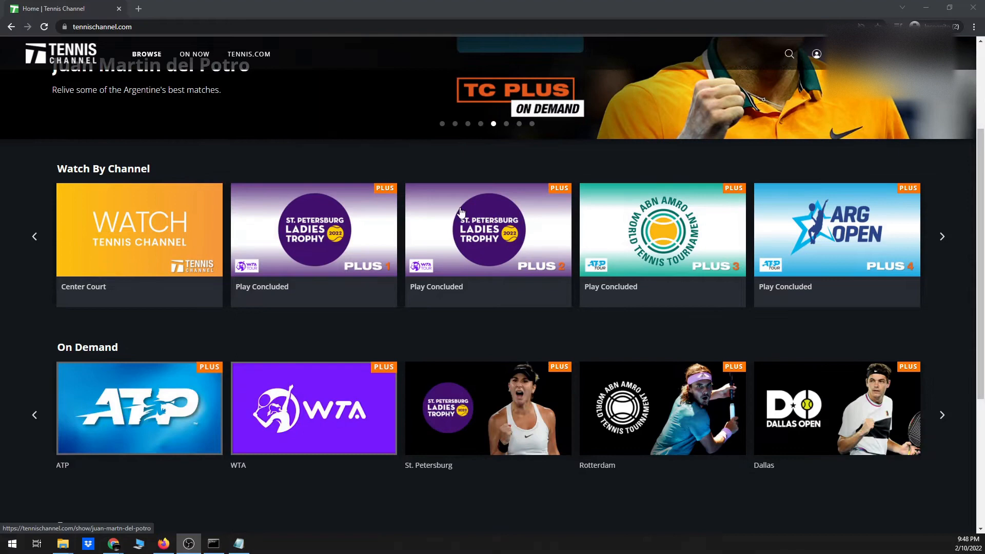
Step: Open the St. Petersburg Ladies Trophy replays and scroll to the Second Round matches
scroll(down, 3)
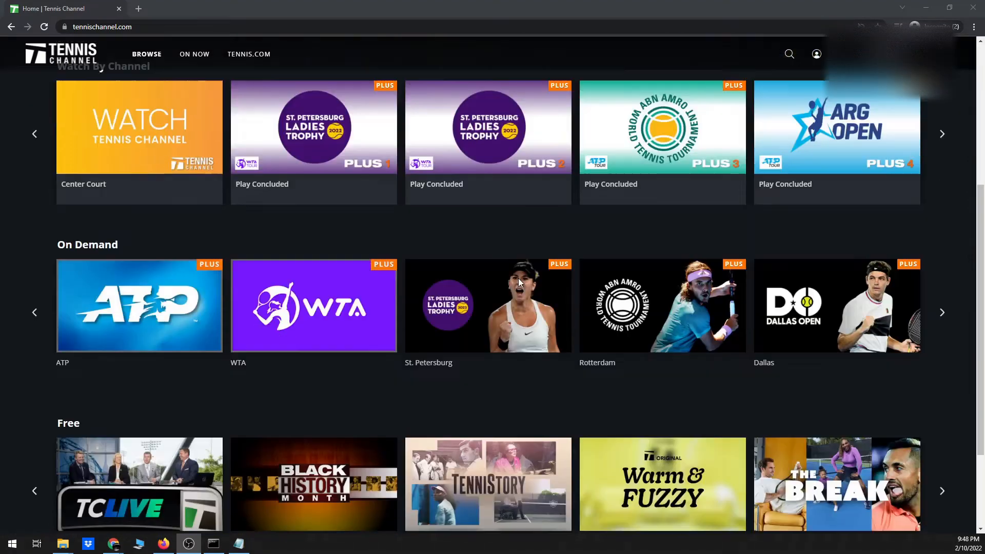
mouse_move(520, 308)
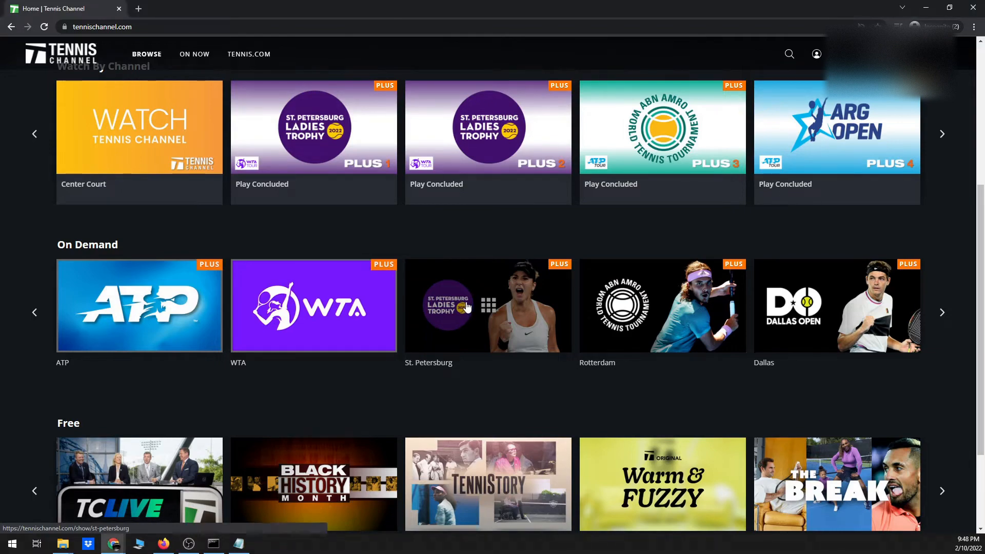
click(487, 306)
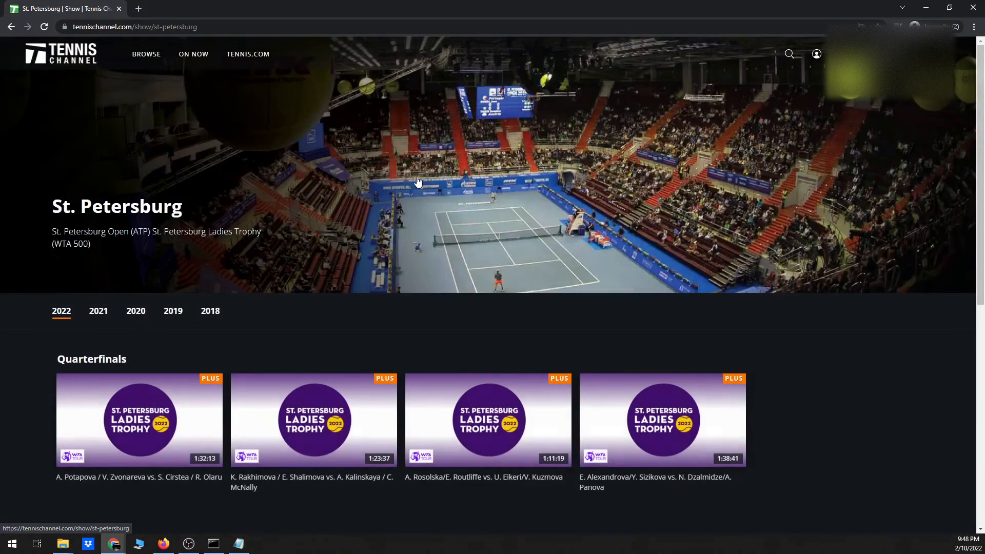
scroll(down, 3)
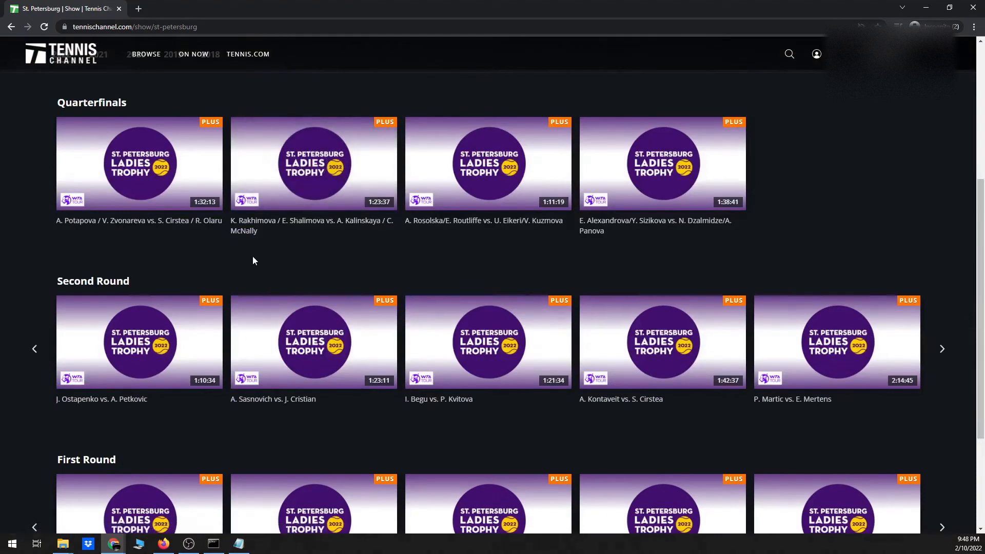
mouse_move(743, 352)
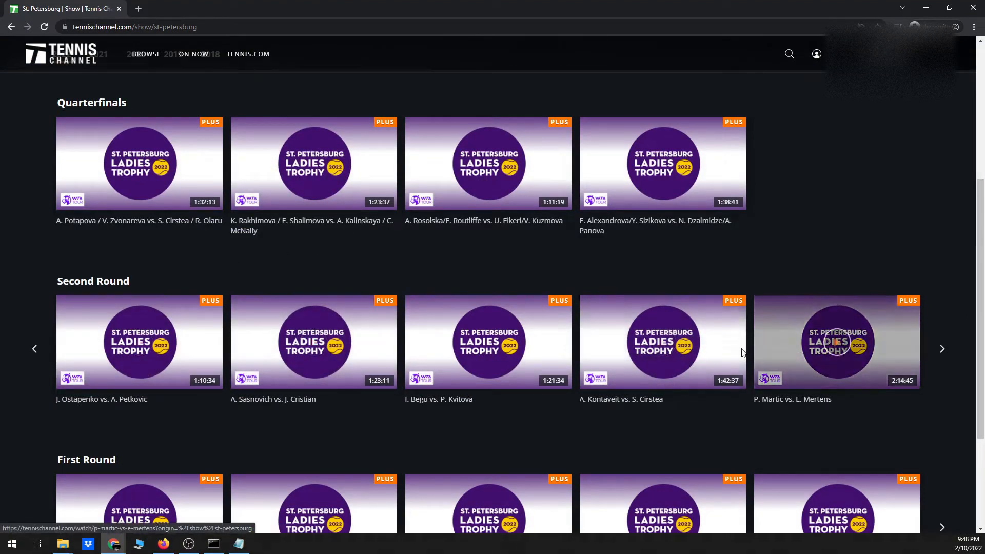
scroll(down, 3)
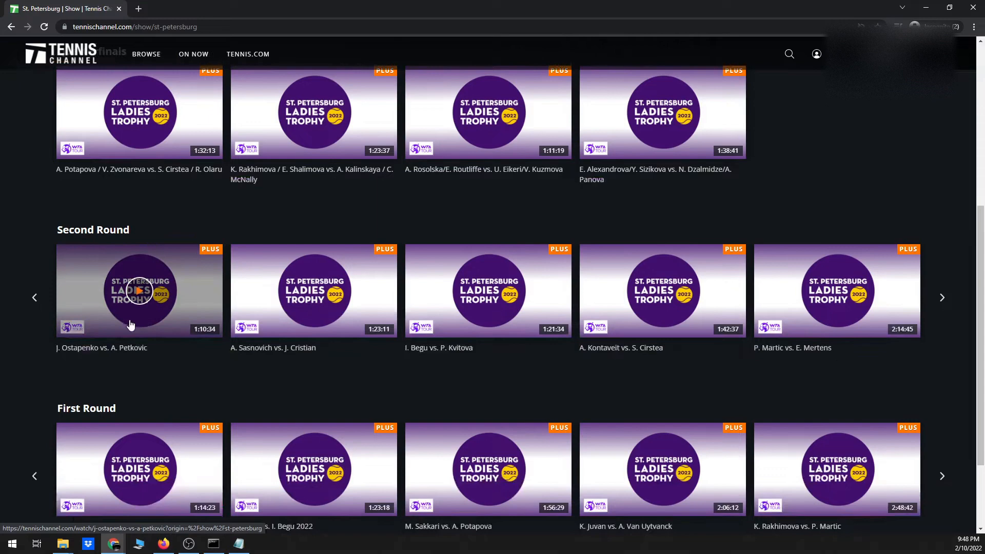
mouse_move(165, 286)
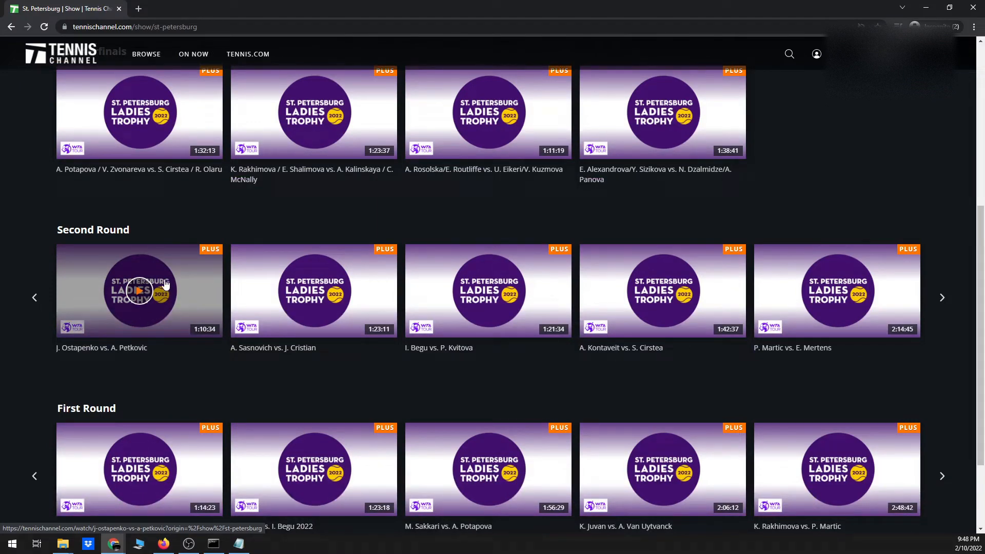
mouse_move(190, 279)
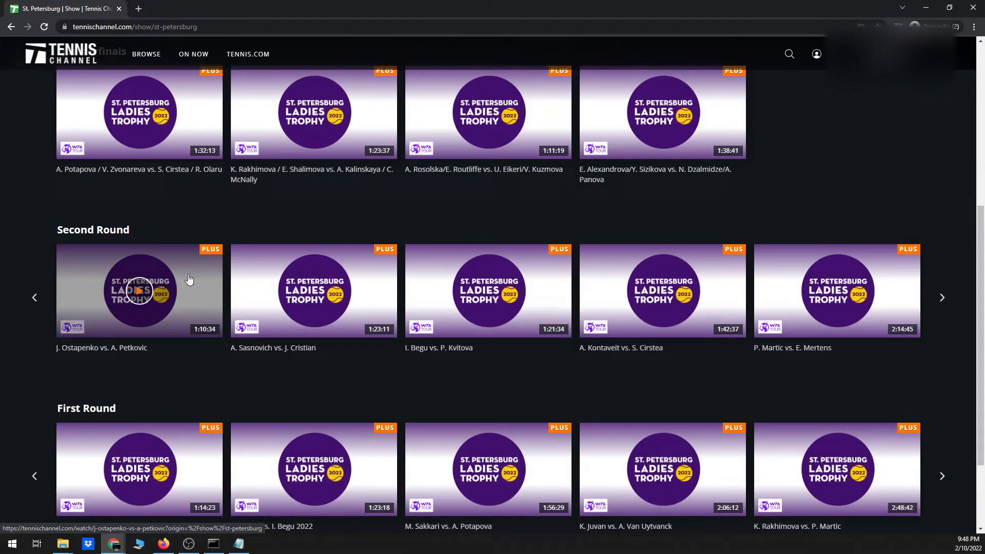
mouse_move(218, 232)
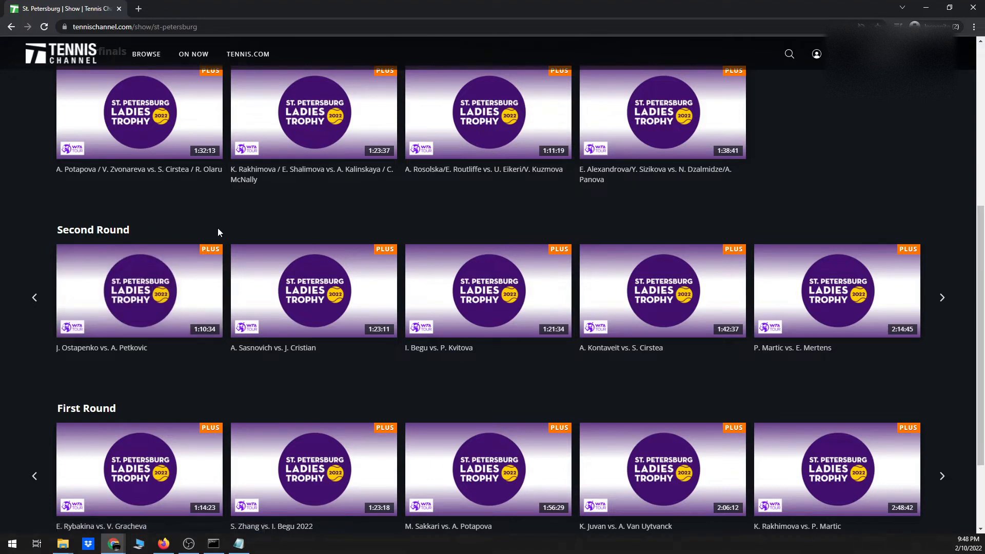
mouse_move(138, 291)
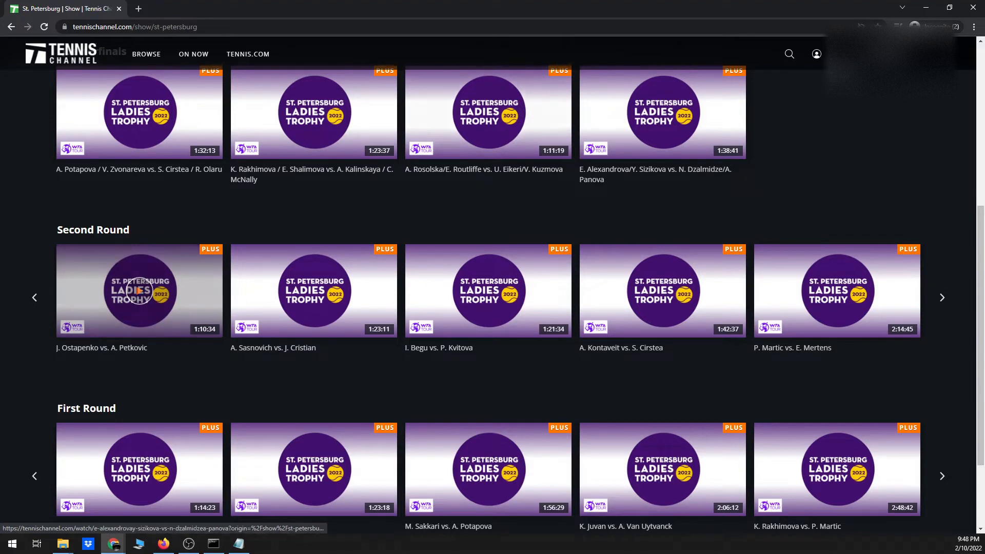
click(976, 26)
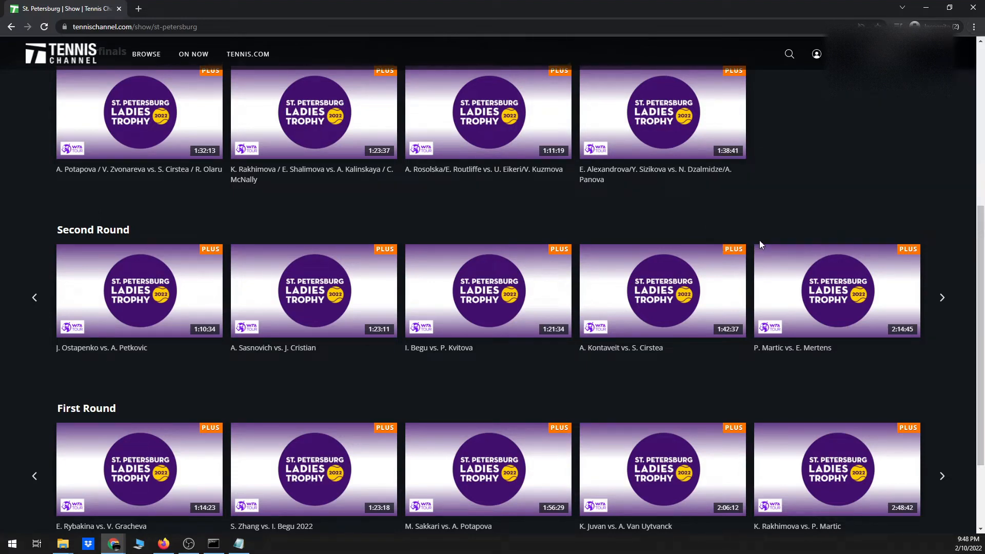
Step: Open DevTools' Network panel and filter requests by m3u8
key(F12)
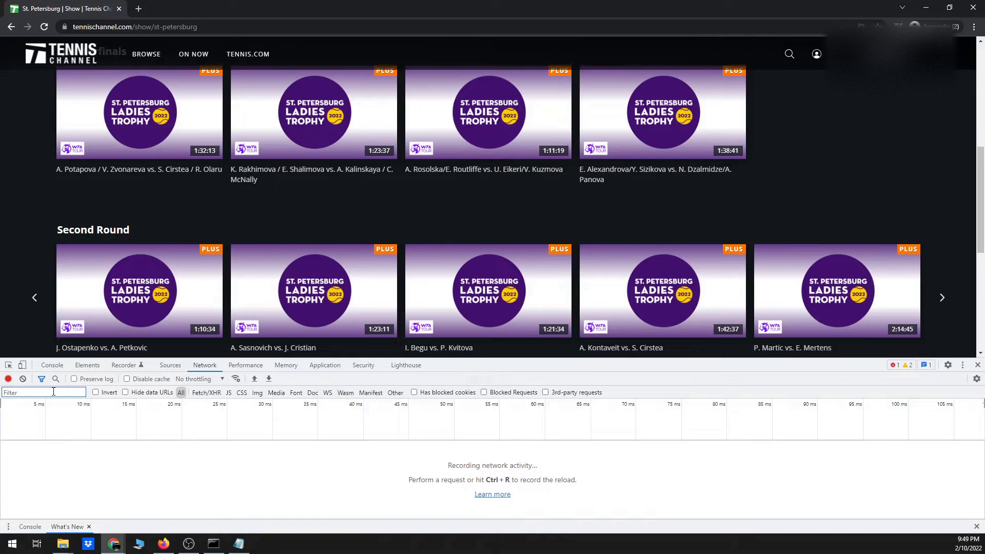
text(m3u8)
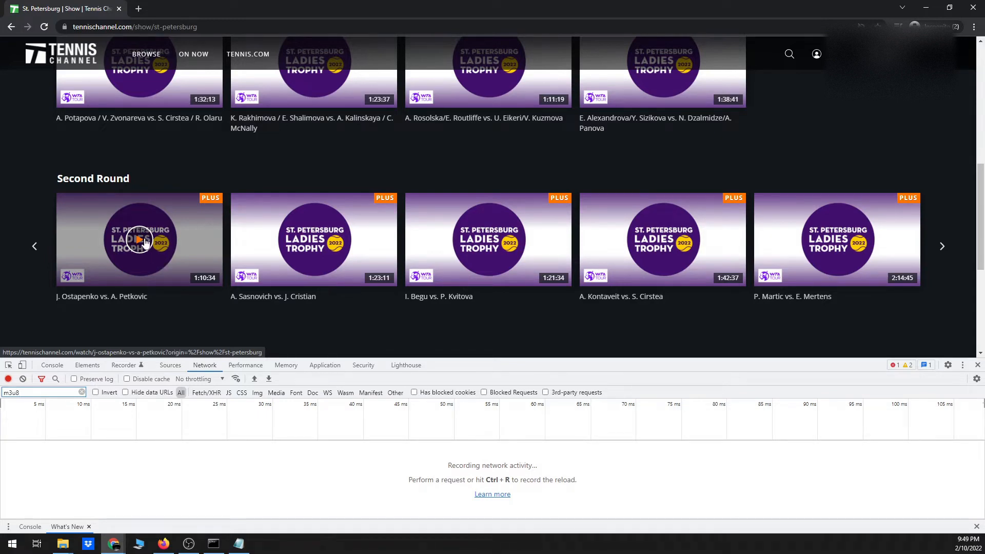
Step: Play the Ostapenko vs. Petkovic replay and capture its m3u8 request URL into Notepad
click(139, 240)
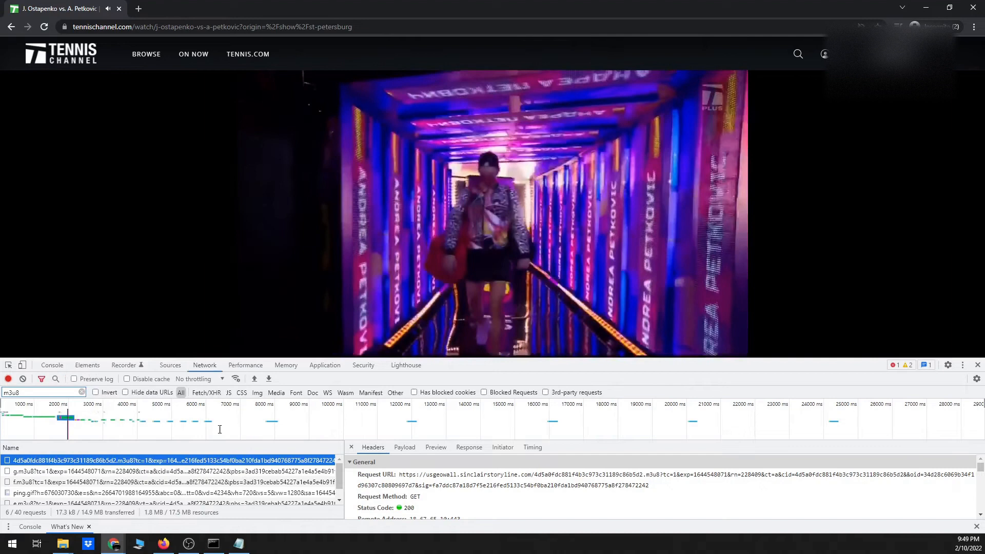
click(238, 543)
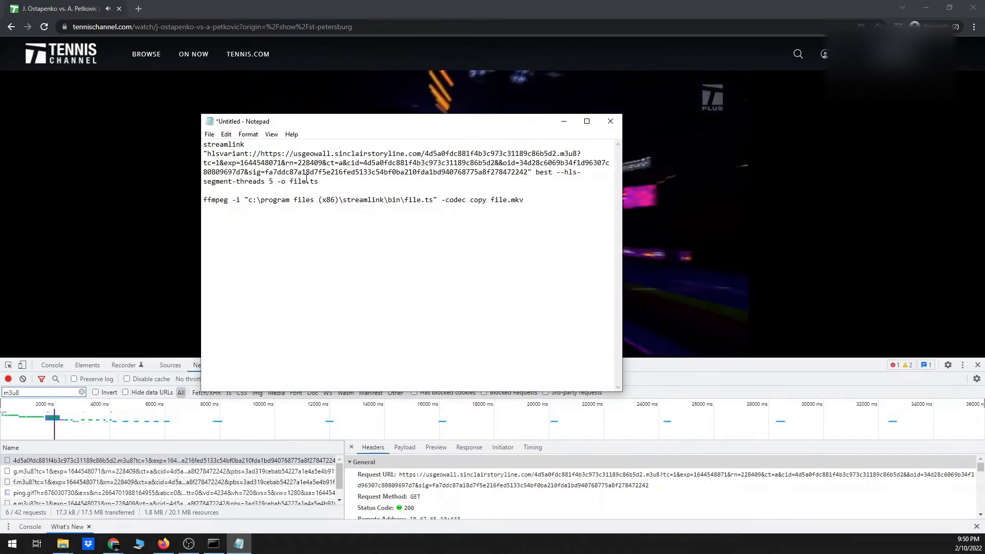
Step: Select the full streamlink command with the pasted m3u8 URL for copying
drag(211, 153, 318, 181)
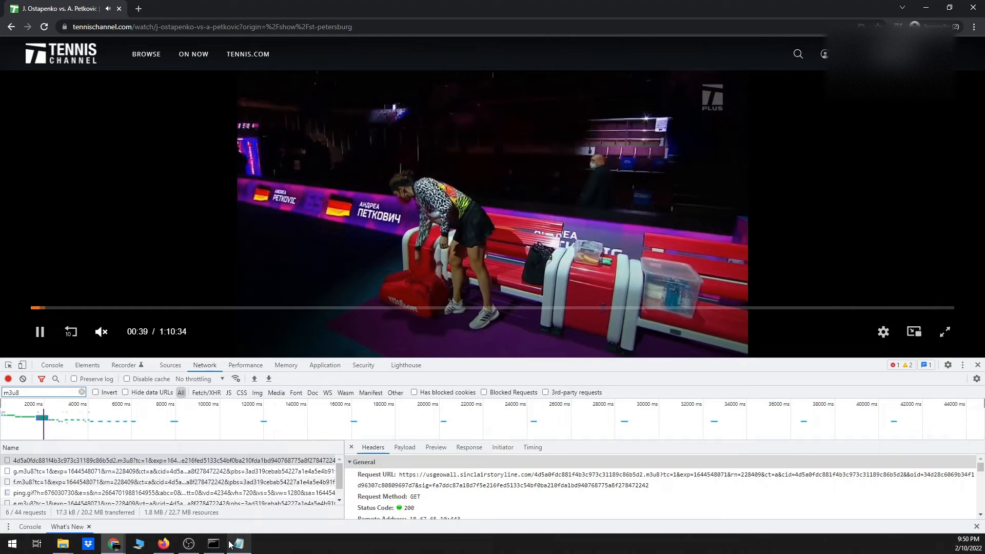
Step: Run the streamlink command in Command Prompt, then hide the console during download
click(212, 543)
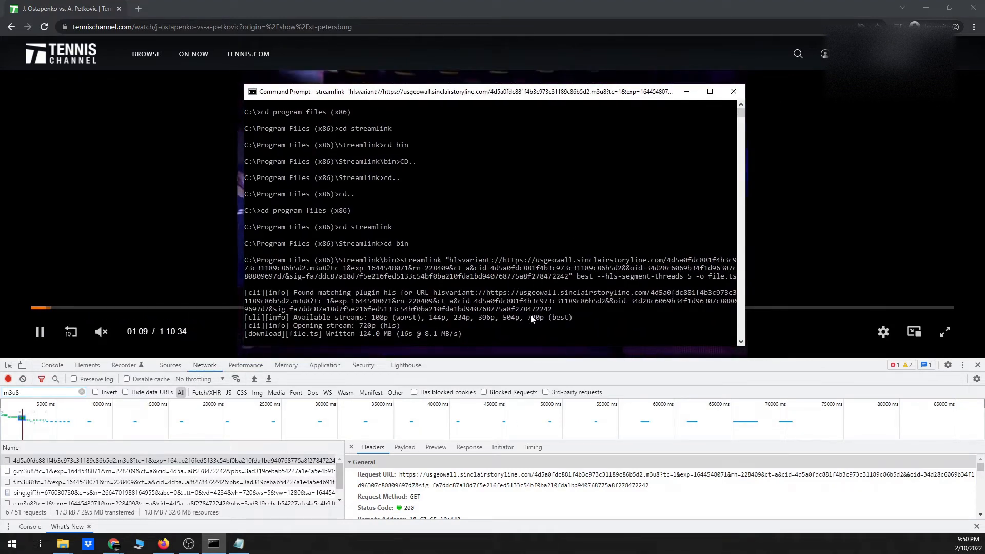
click(733, 92)
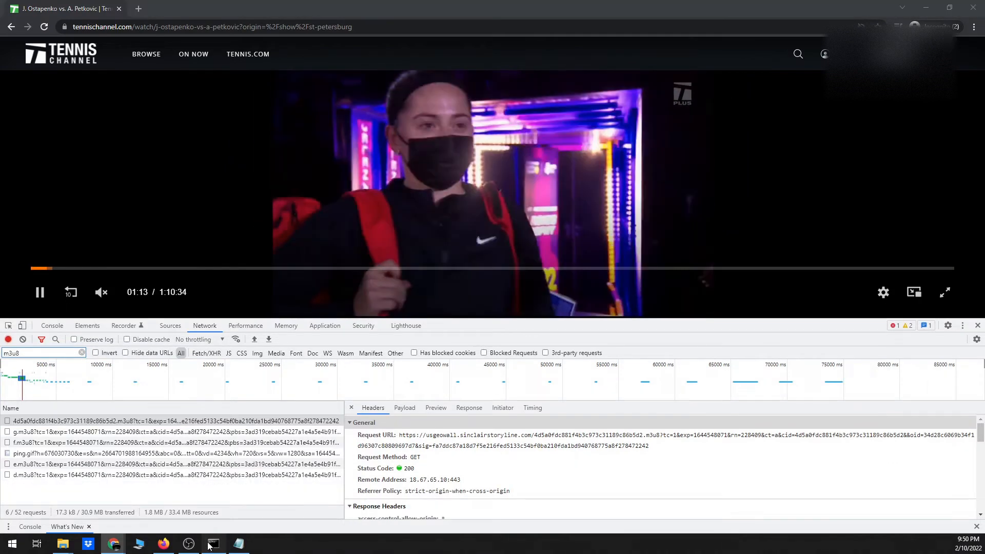
Step: Restore the Command Prompt to monitor the file.ts download progress
click(212, 543)
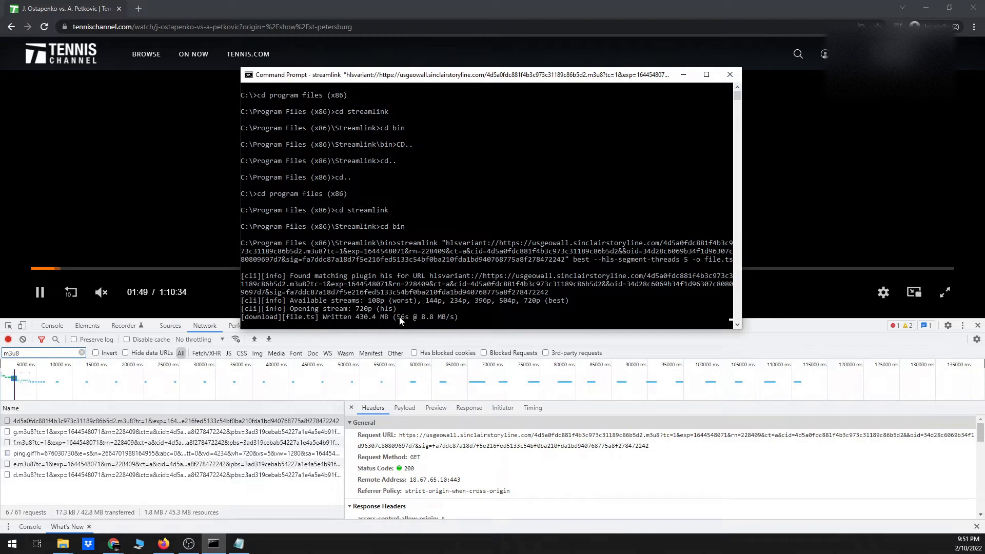
mouse_move(39, 291)
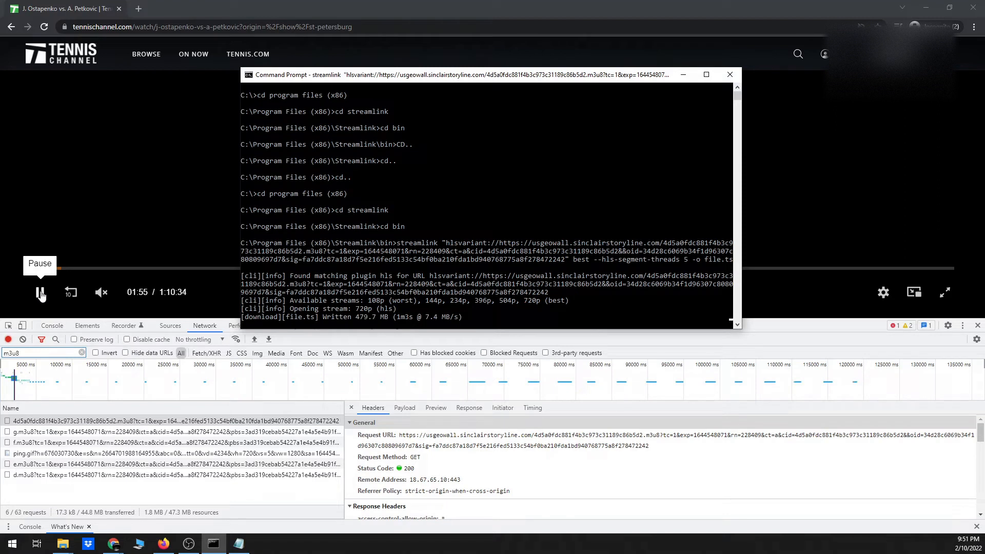
mouse_move(70, 292)
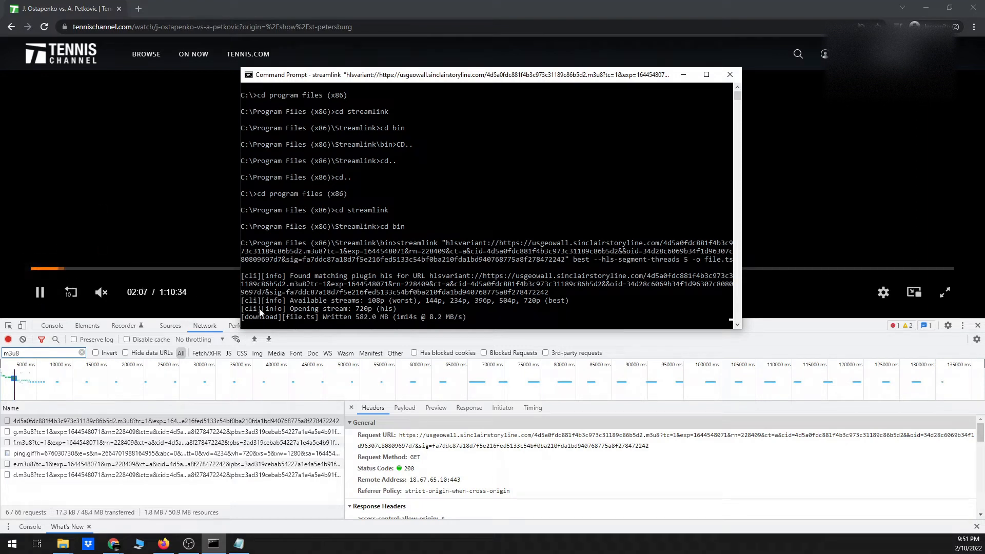
mouse_move(38, 292)
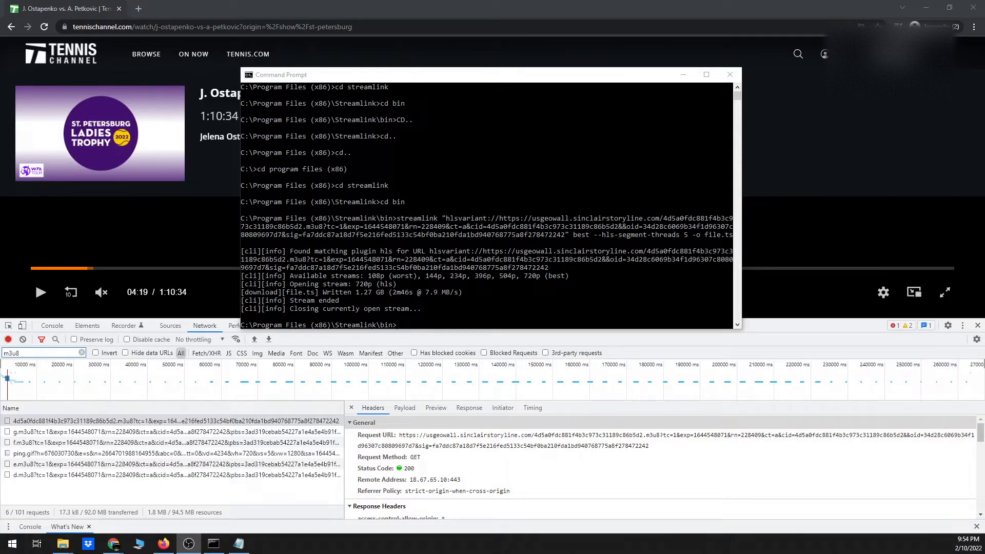
mouse_move(414, 306)
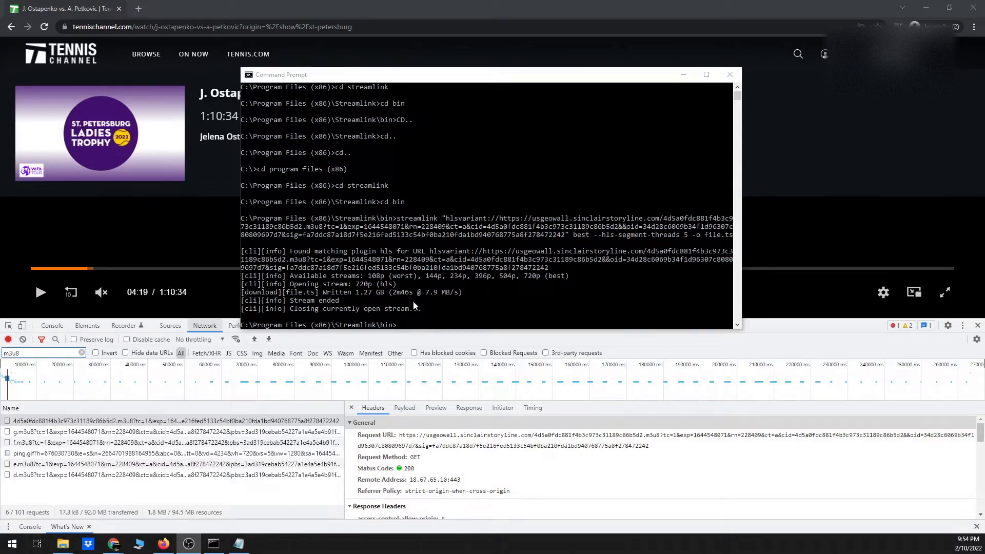
mouse_move(474, 297)
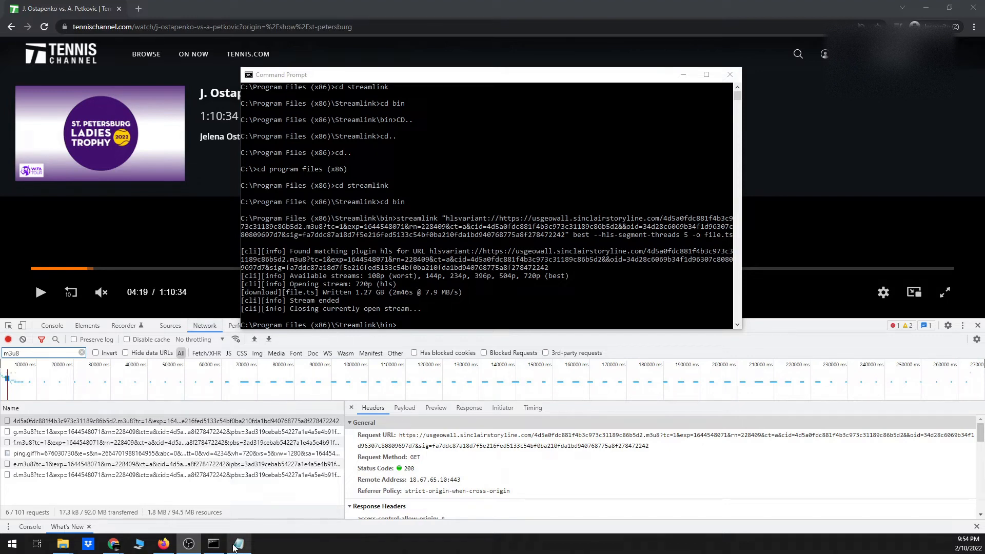
Step: Select and copy the ffmpeg file.ts-to-file.mkv command line in Notepad
click(238, 543)
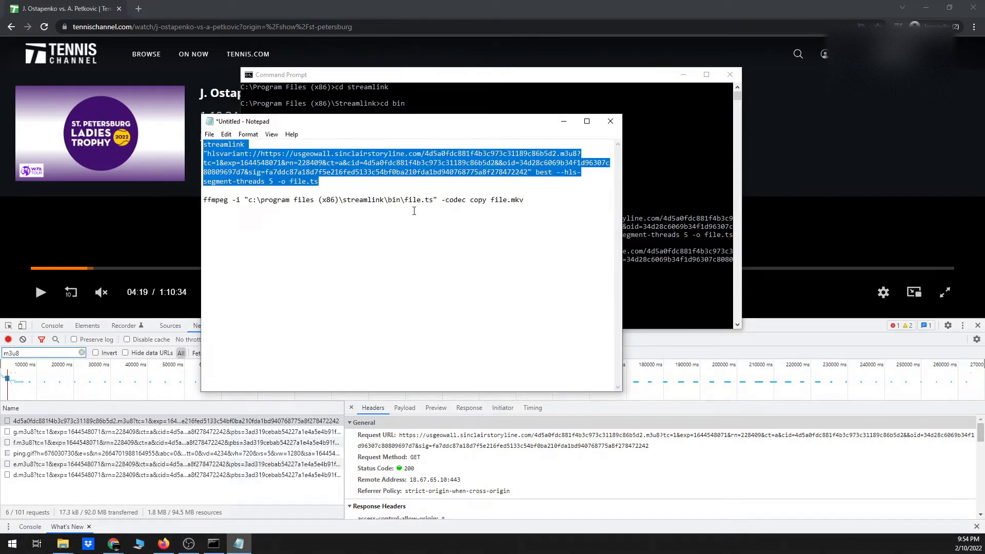
click(531, 200)
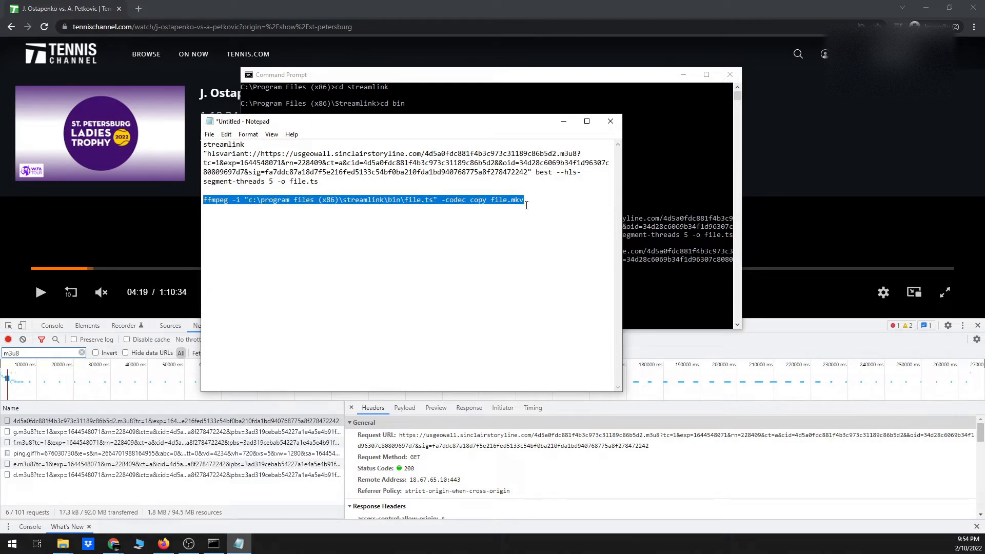
mouse_move(492, 195)
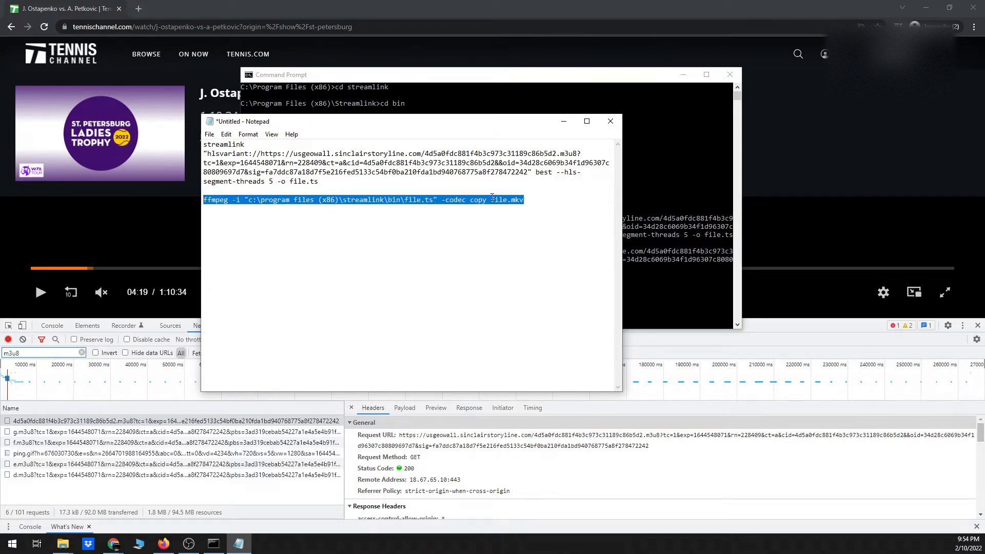
double_click(498, 200)
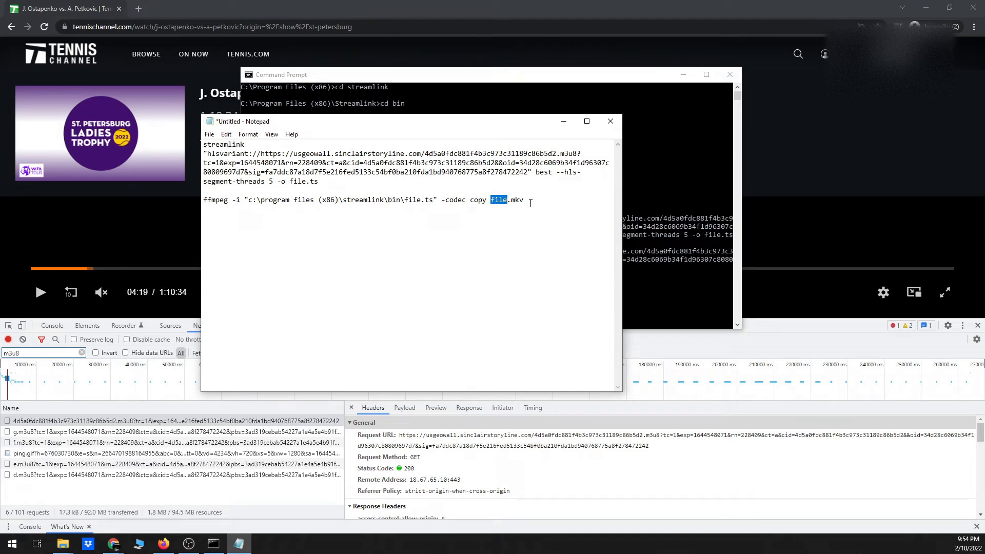
triple_click(363, 200)
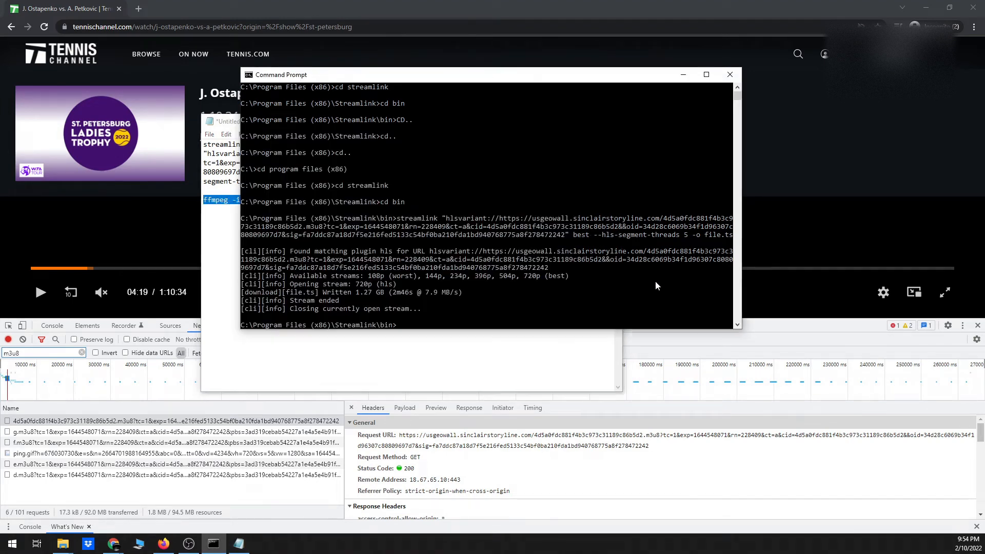
mouse_move(531, 288)
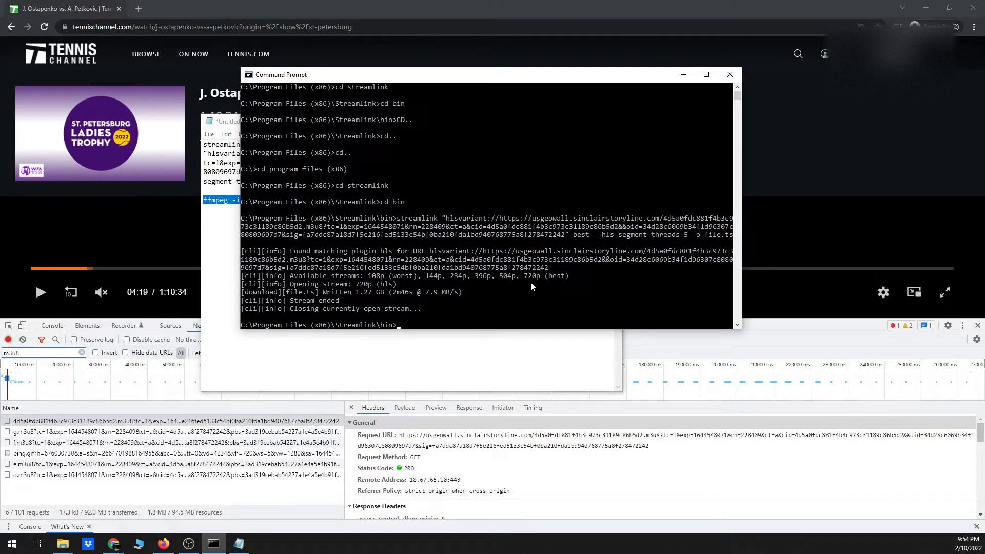
Step: Move up a folder into ffmpeg and run the file.ts to file.mkv stream-copy conversion
text(cd..)
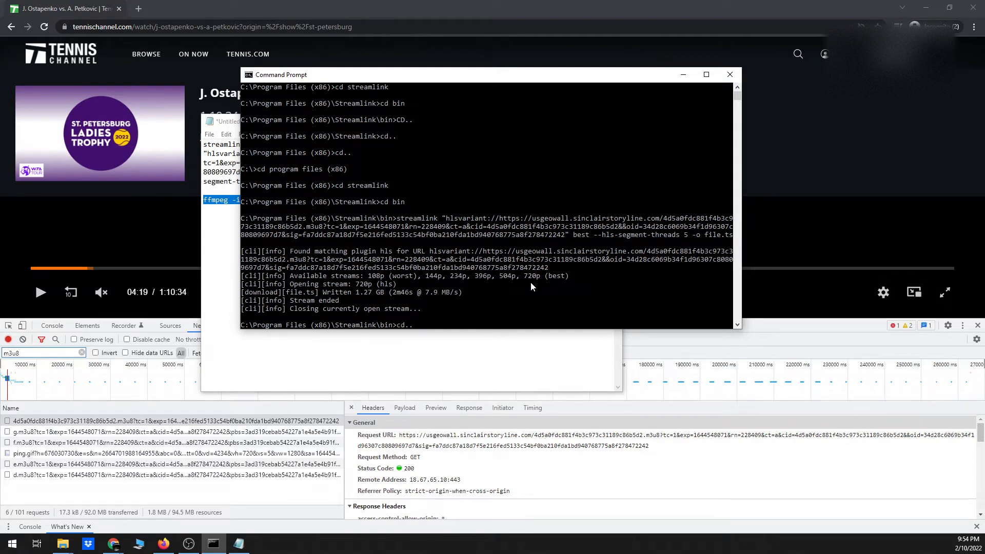
key(Return)
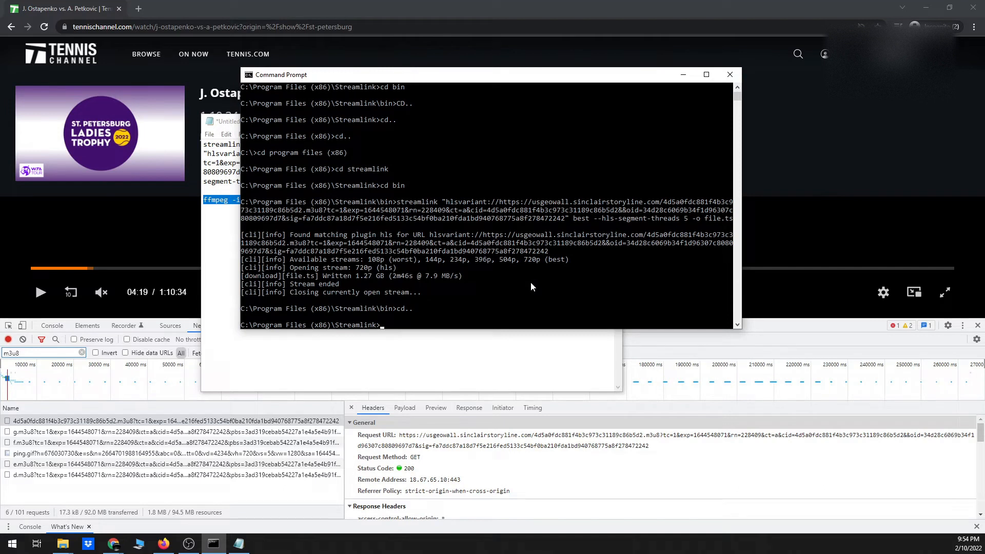
text(cd ffmpeg)
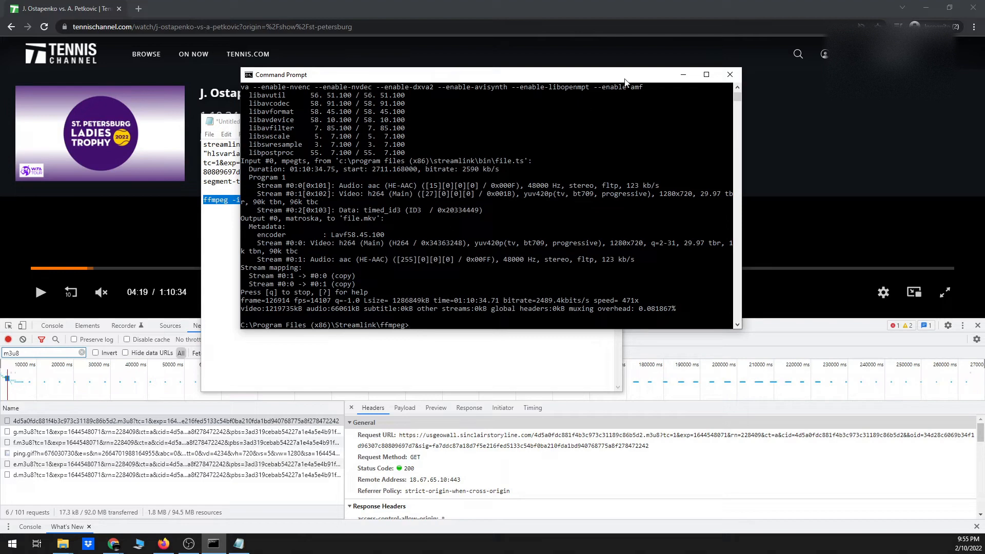
mouse_move(683, 74)
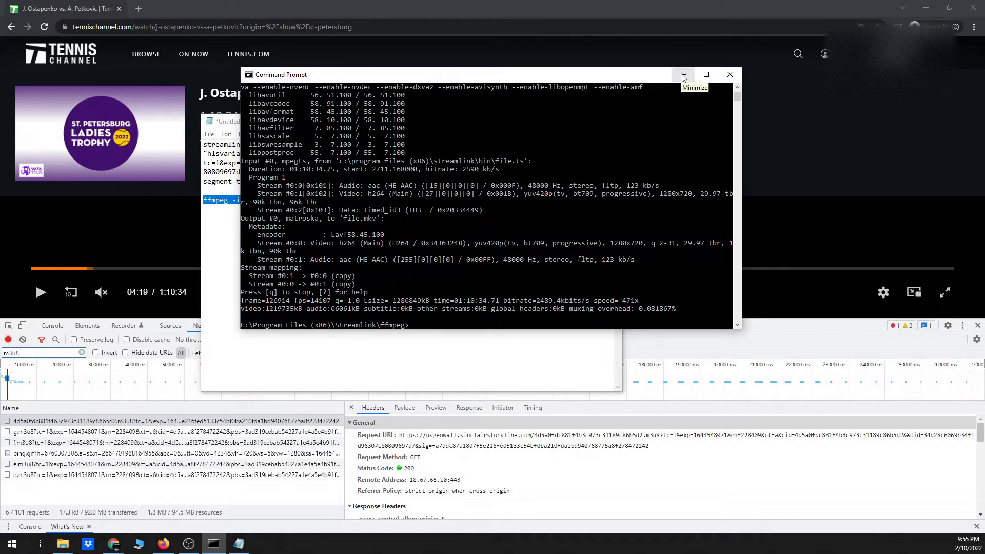
Step: Watch file.mkv windowed in VLC, jumping near the start, ~31 and ~45 minutes, then close
click(682, 75)
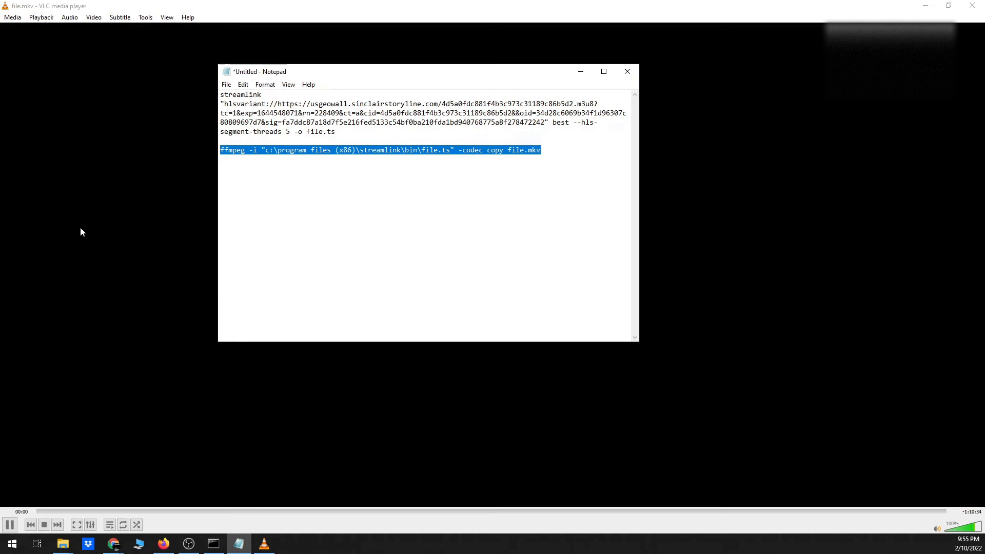
click(9, 524)
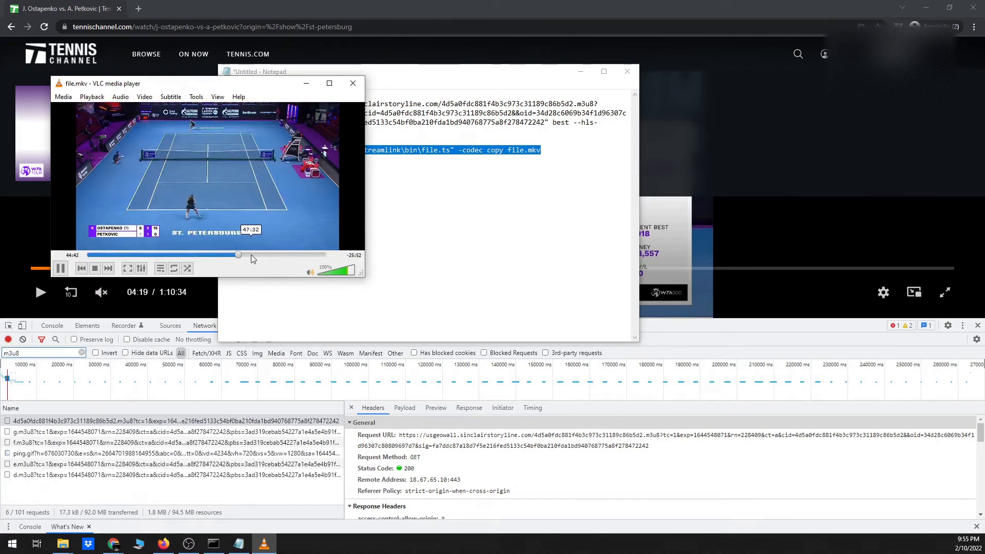
click(270, 254)
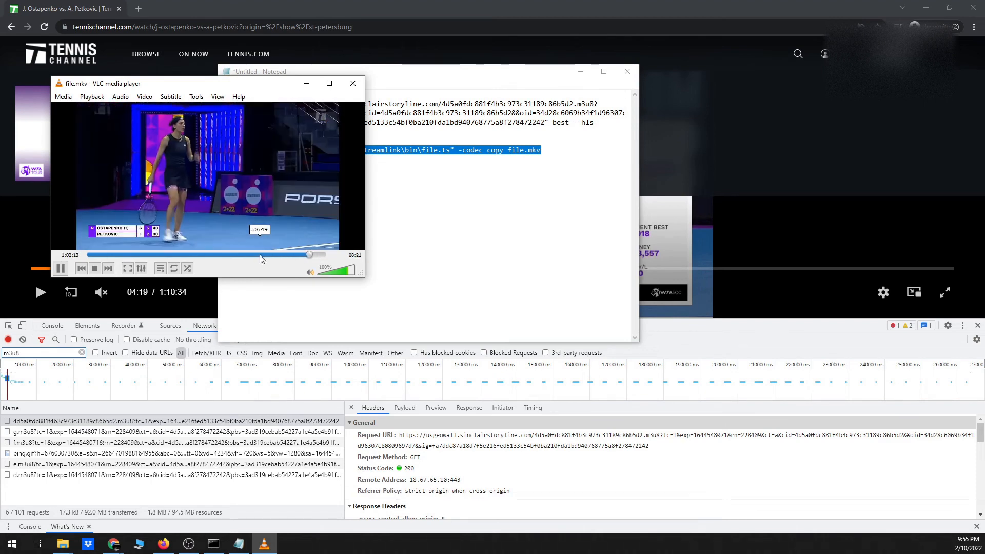
click(97, 255)
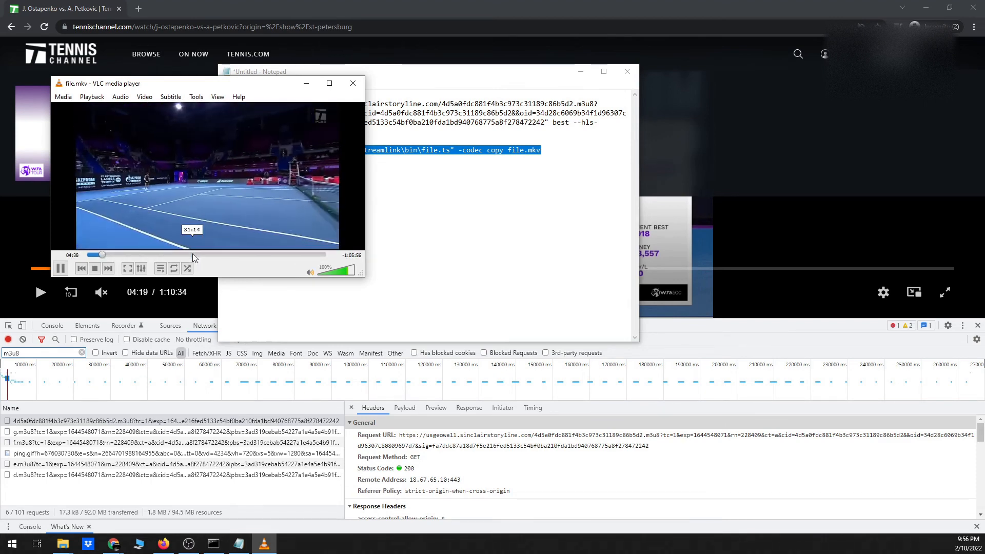
click(193, 255)
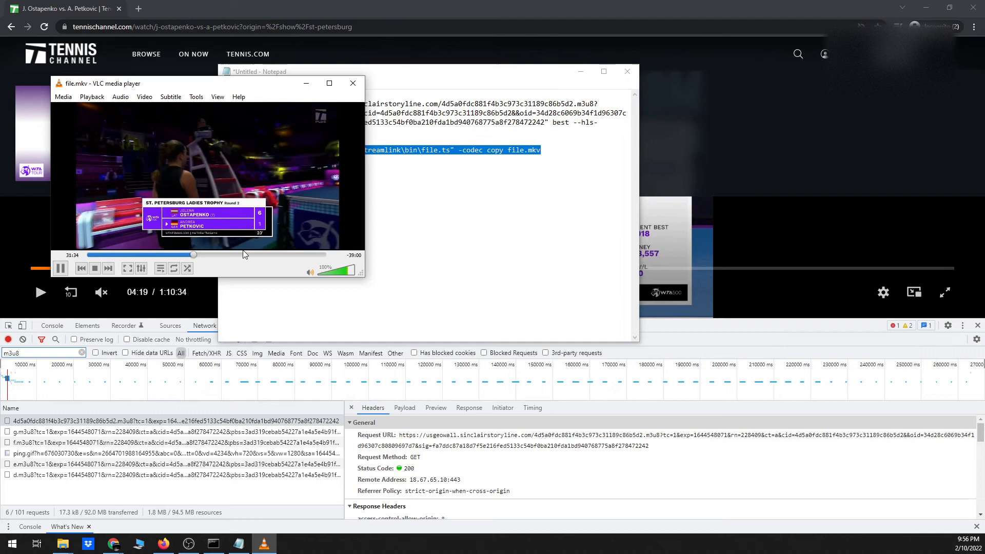
click(241, 254)
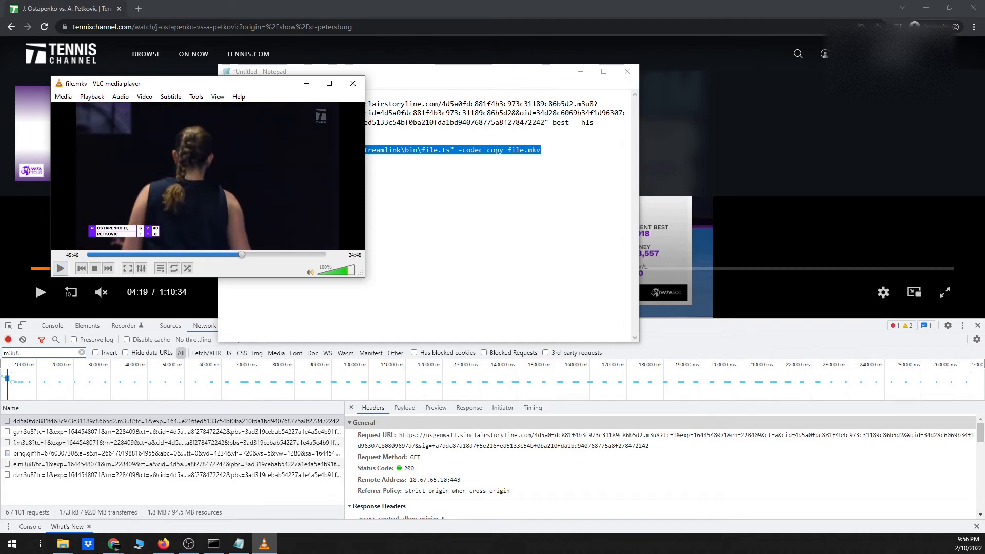
click(352, 83)
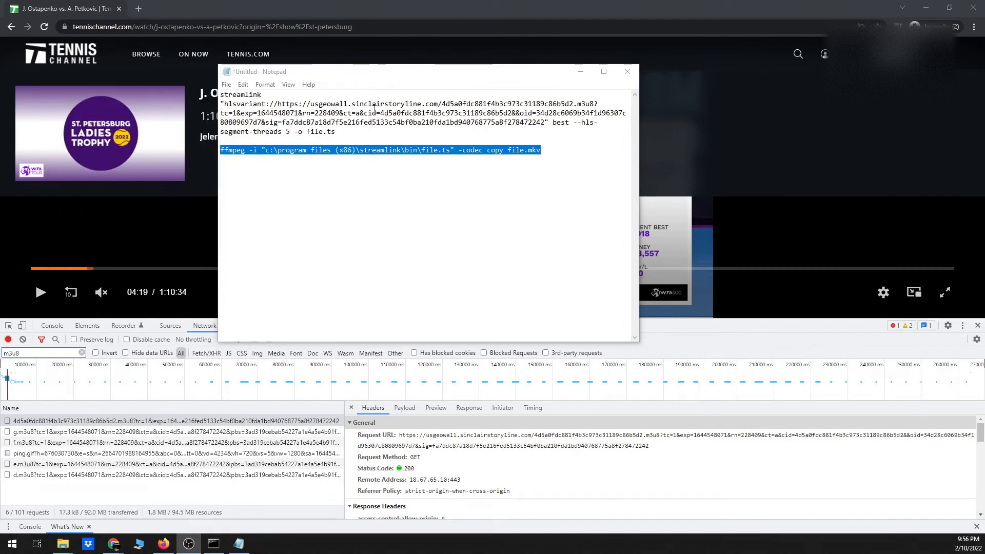
click(500, 159)
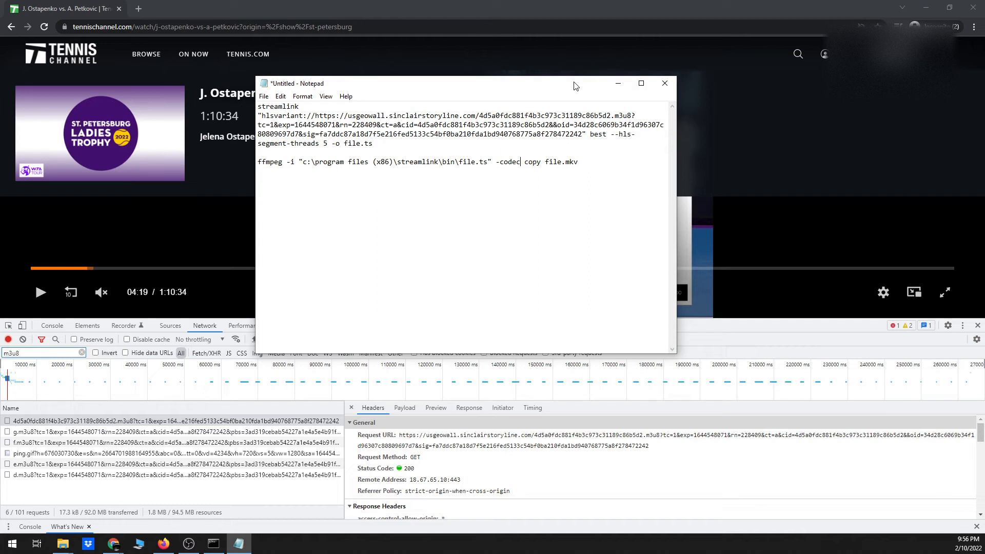
mouse_move(652, 163)
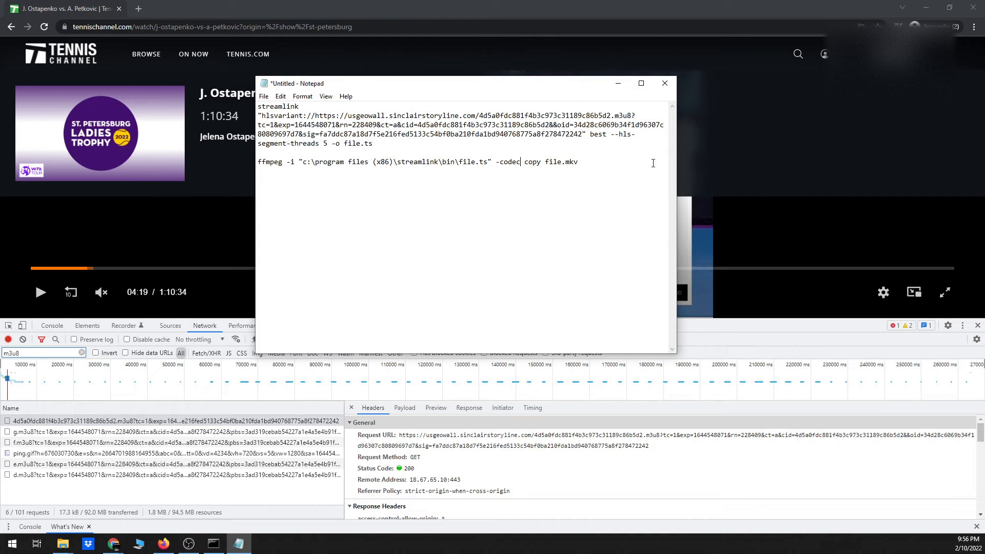
mouse_move(566, 173)
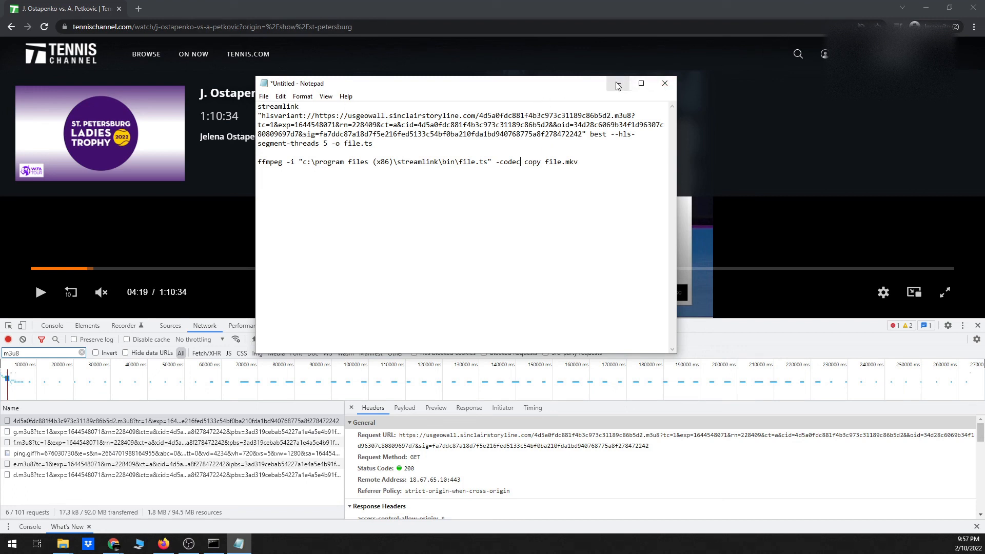
mouse_move(617, 85)
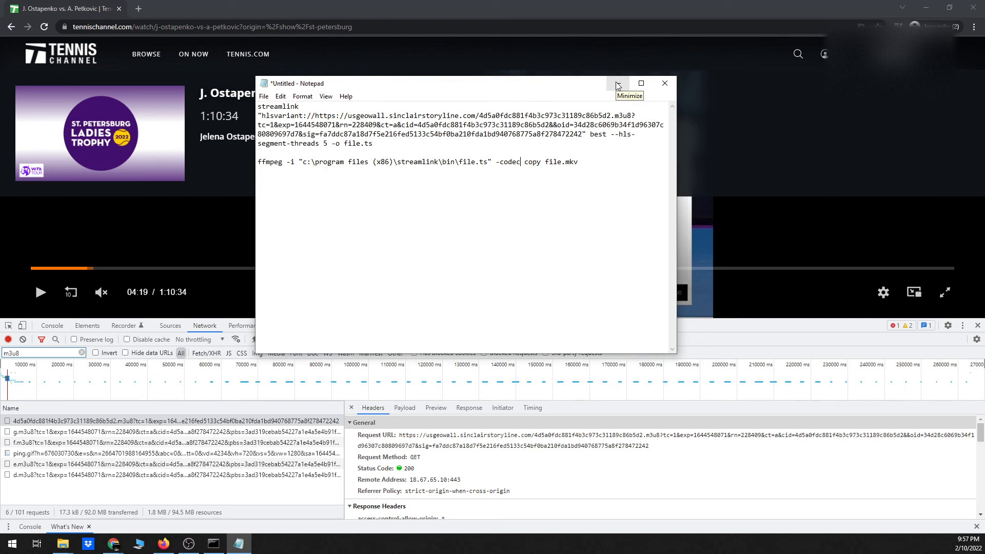
mouse_move(662, 107)
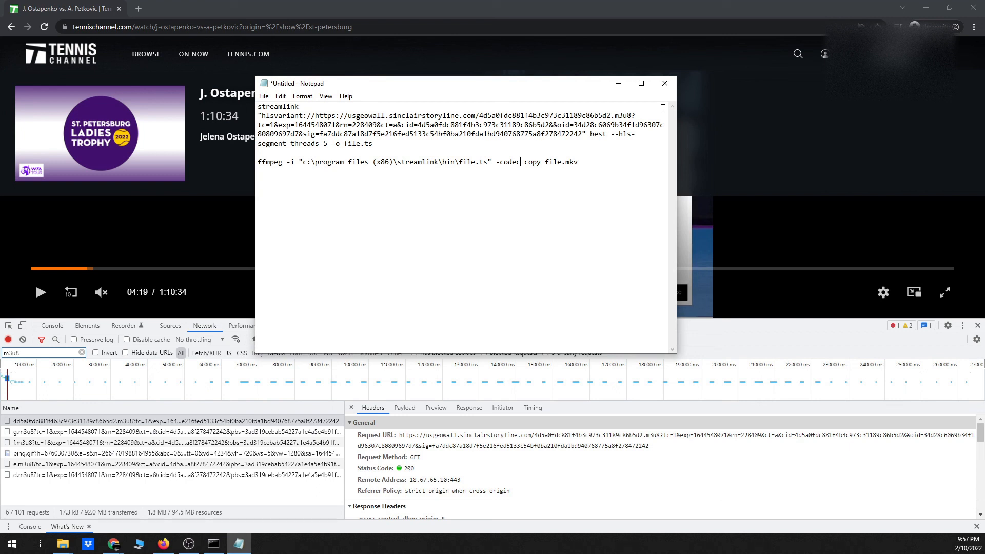
mouse_move(691, 106)
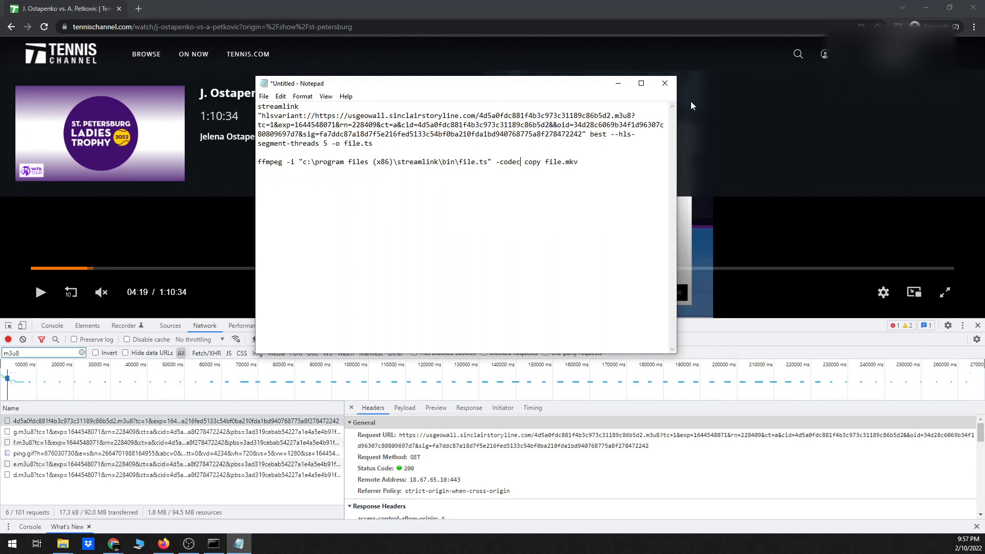
mouse_move(585, 165)
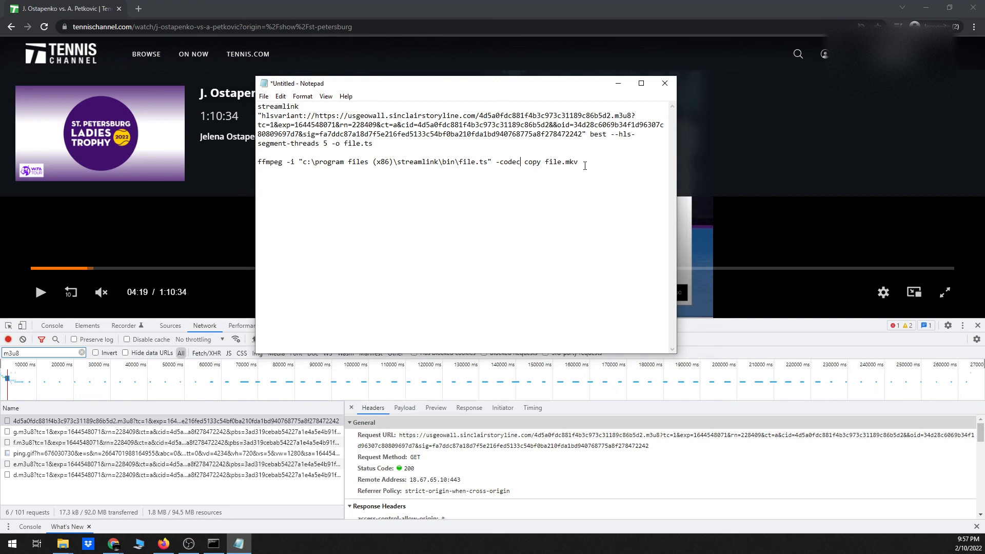